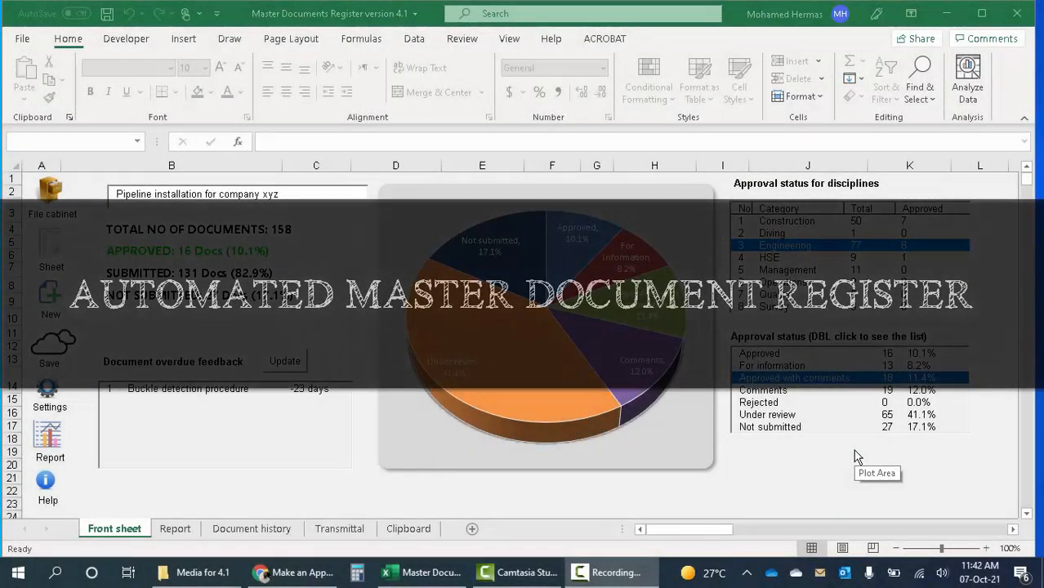
pyautogui.moveTo(721, 455)
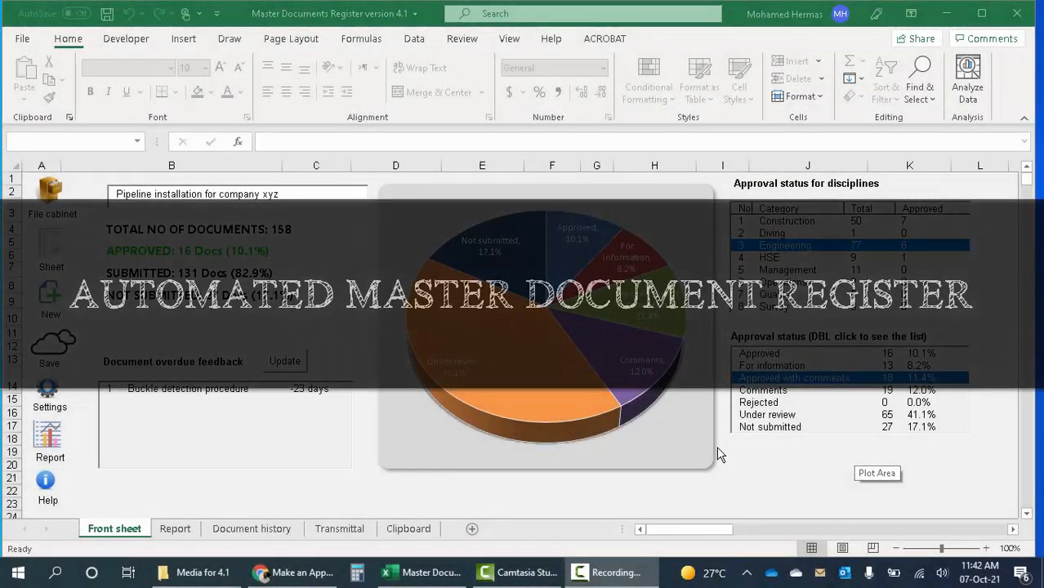
pyautogui.moveTo(687, 433)
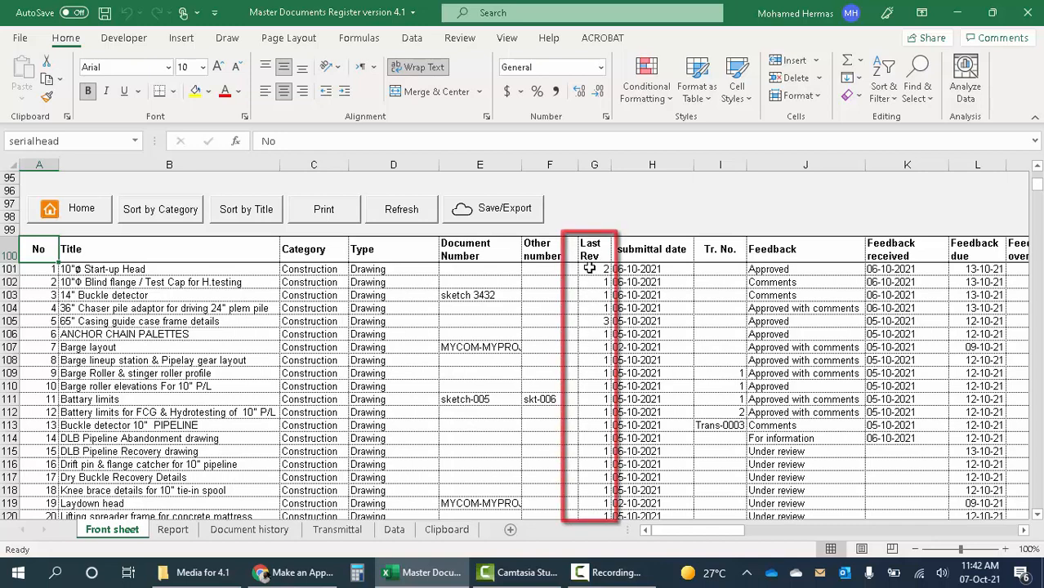
pyautogui.moveTo(588, 330)
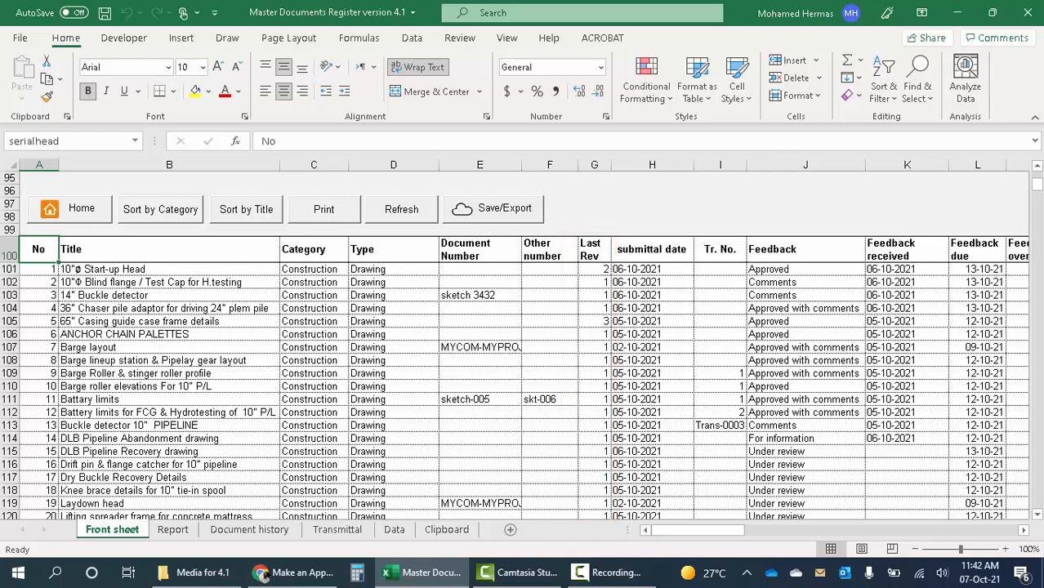
# Generate the history sheet for document 5, 65'' Casing guide case frame details, then return home
pyautogui.click(82, 208)
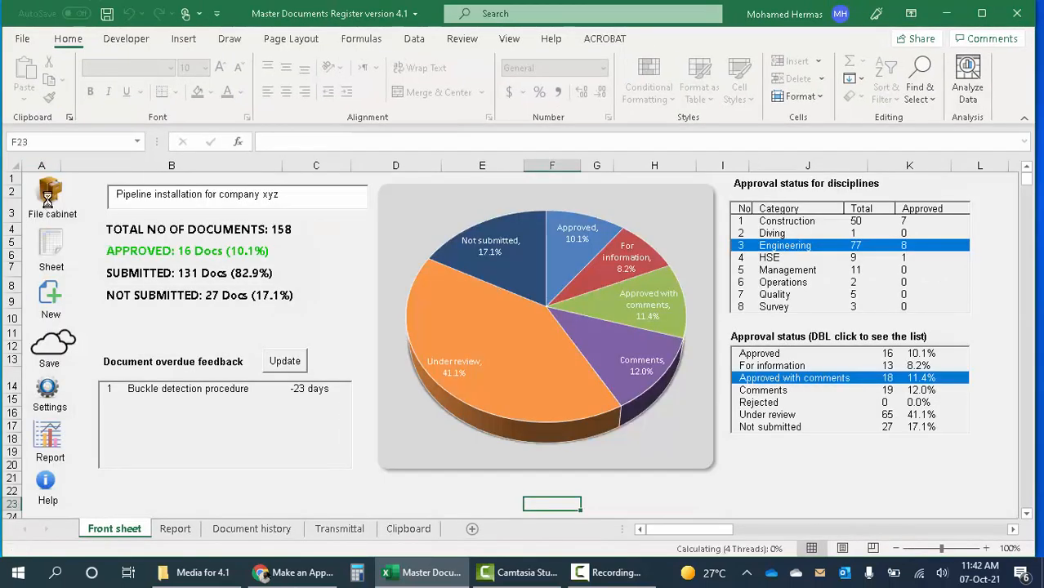
pyautogui.click(51, 192)
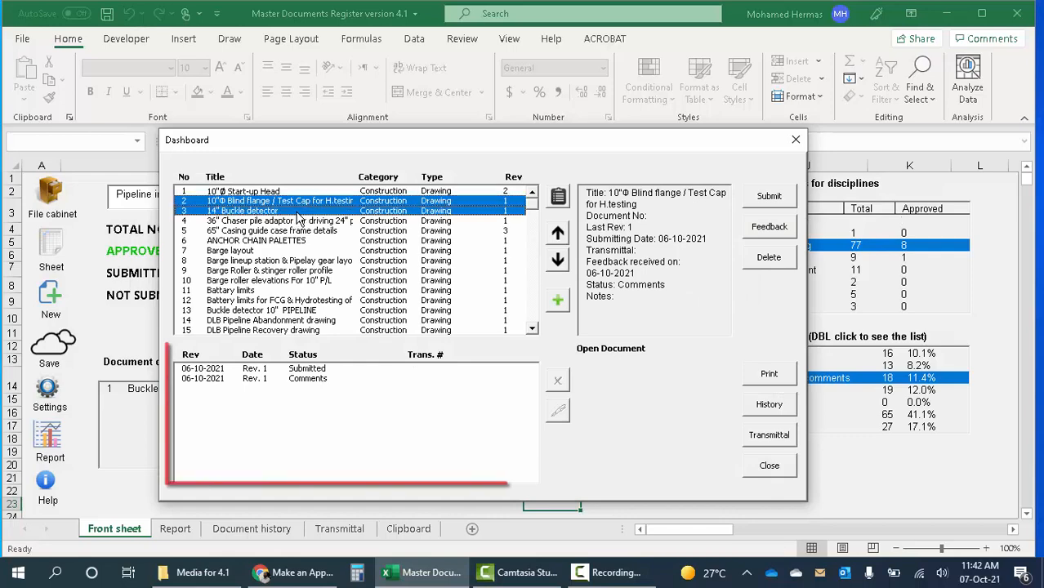
pyautogui.click(278, 230)
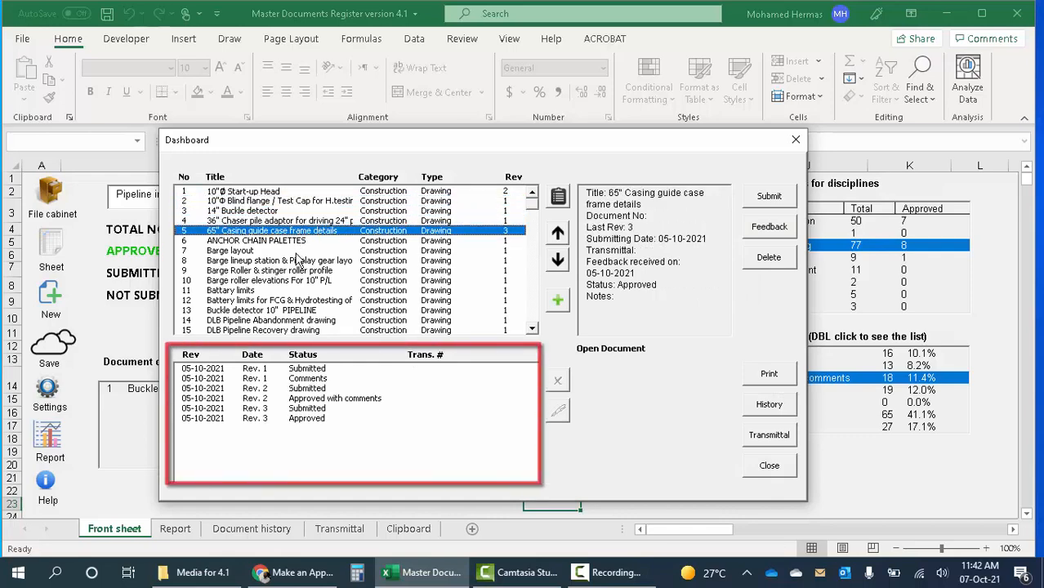
pyautogui.click(769, 404)
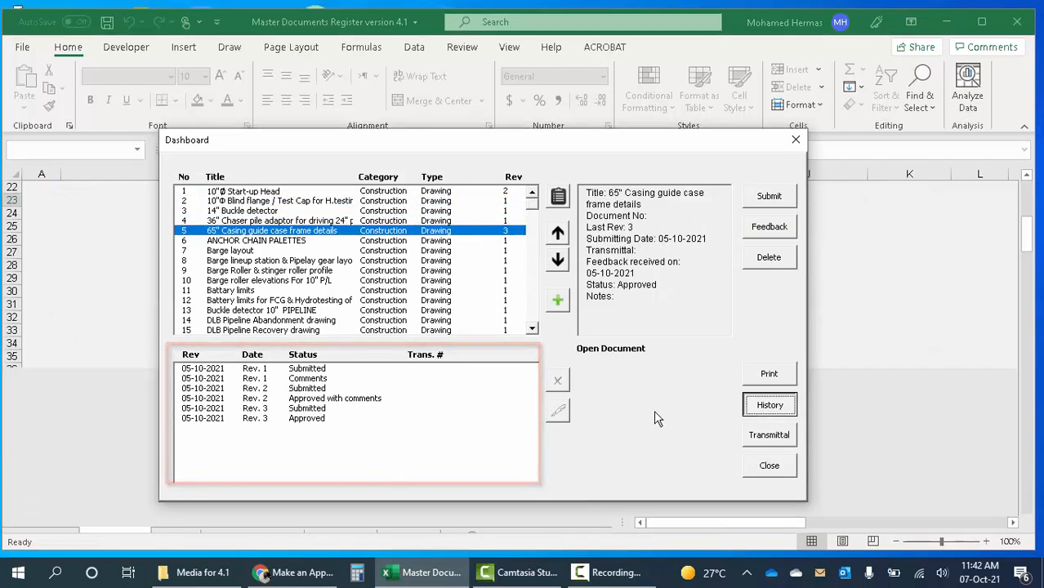
pyautogui.click(768, 405)
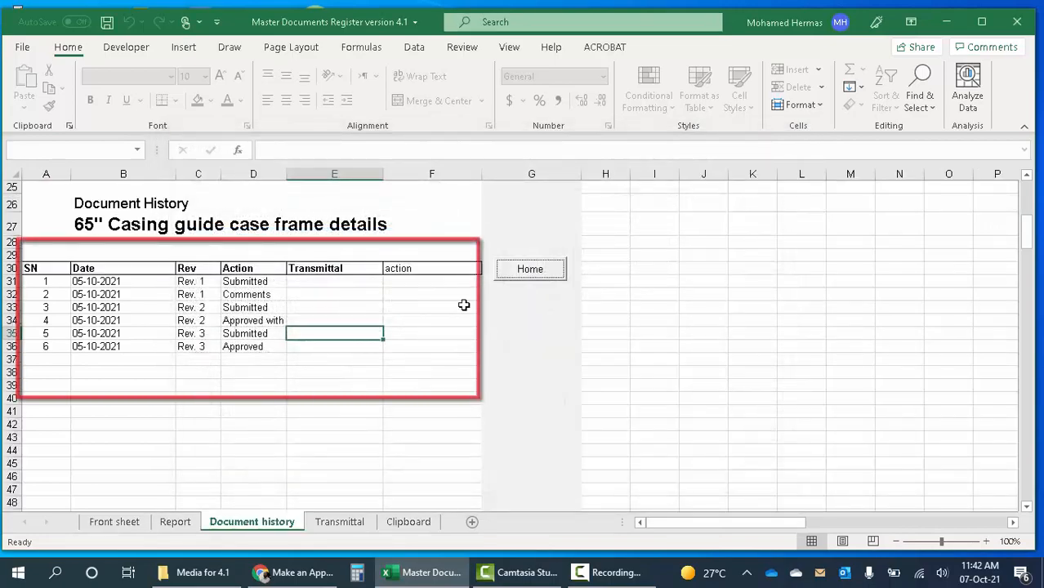
pyautogui.click(115, 529)
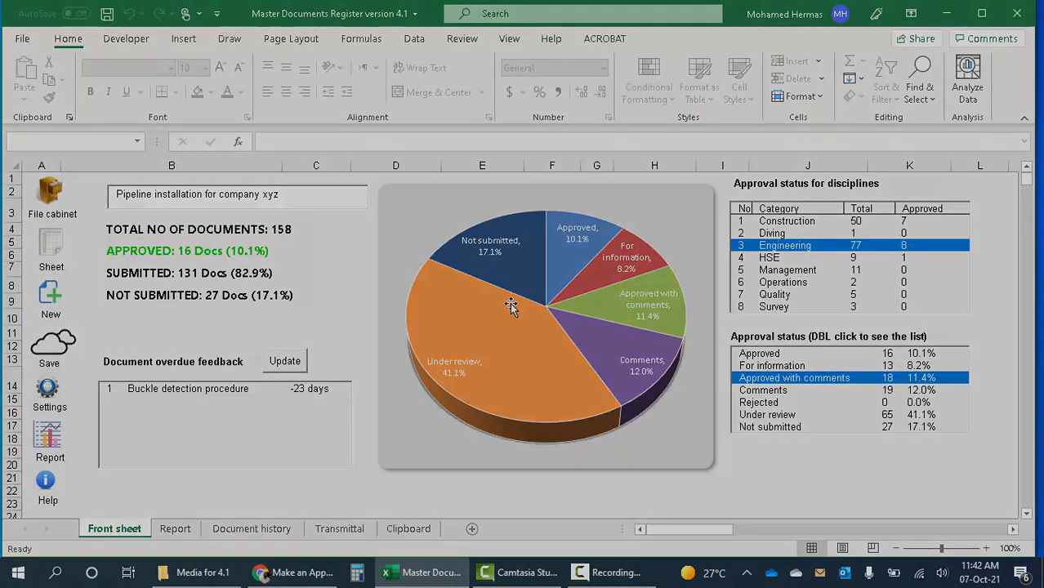
pyautogui.moveTo(635, 416)
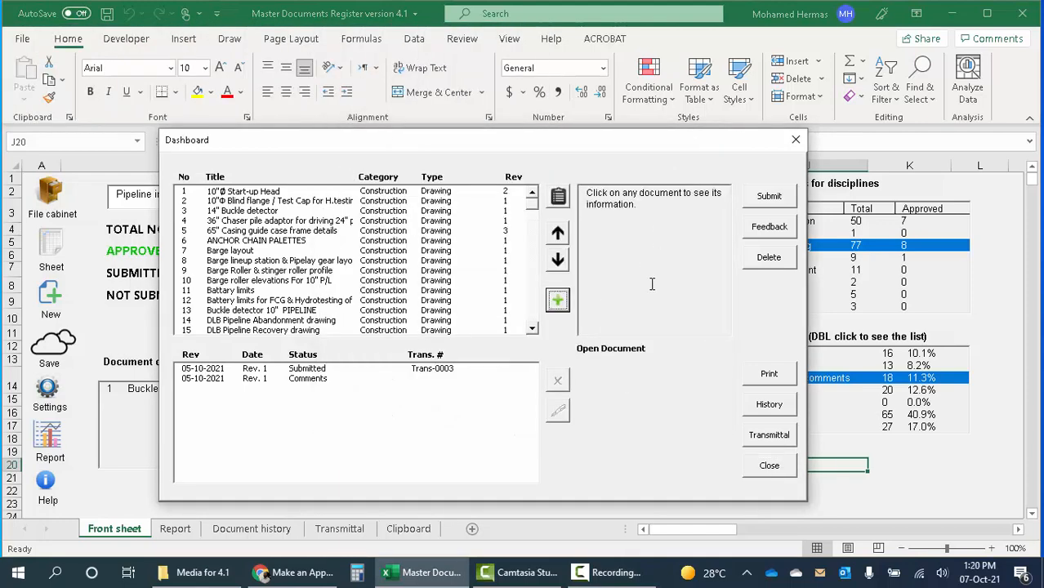
pyautogui.click(269, 270)
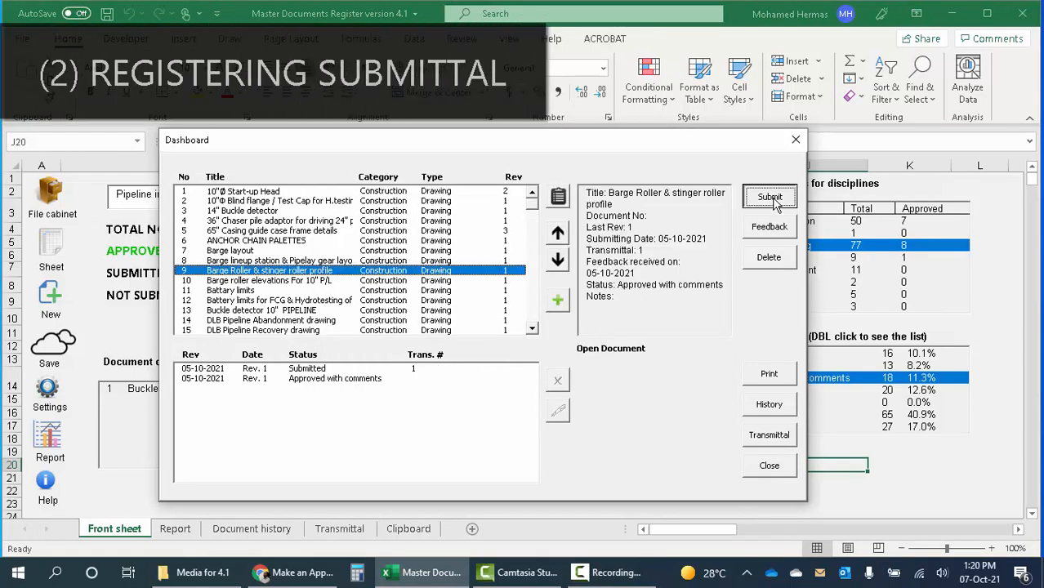
pyautogui.moveTo(564, 340)
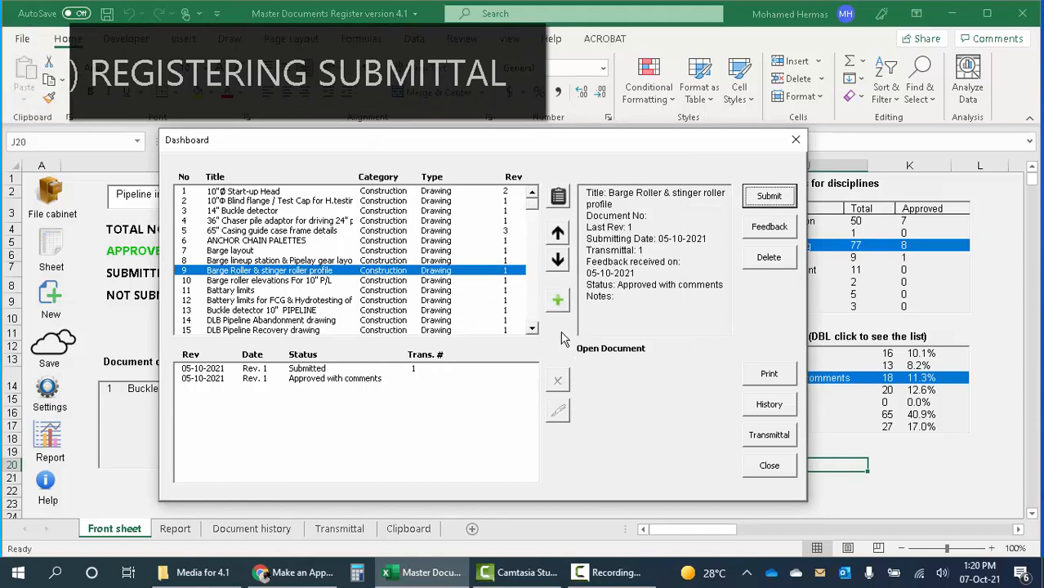
pyautogui.click(231, 290)
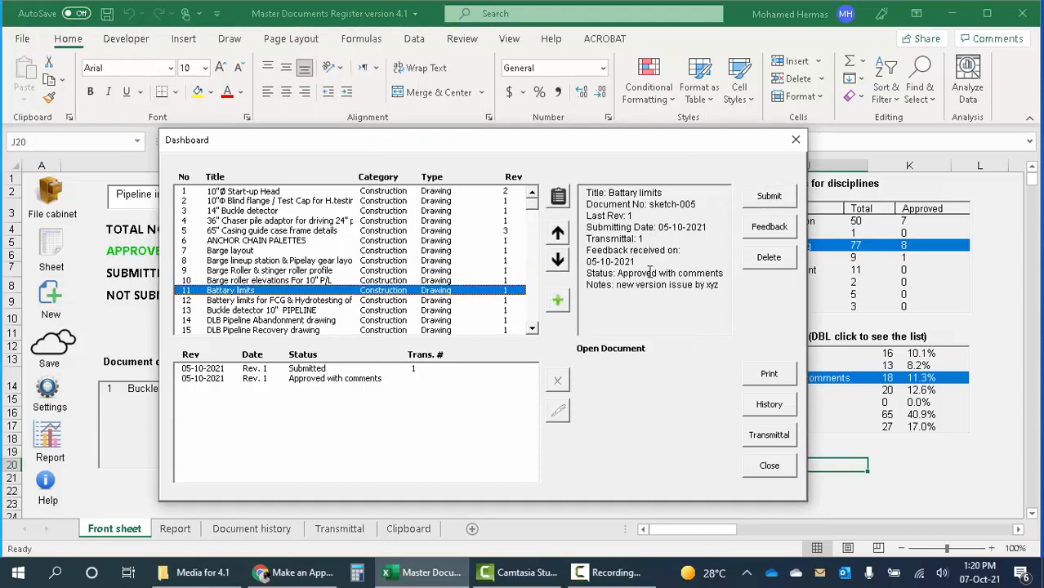
pyautogui.click(769, 227)
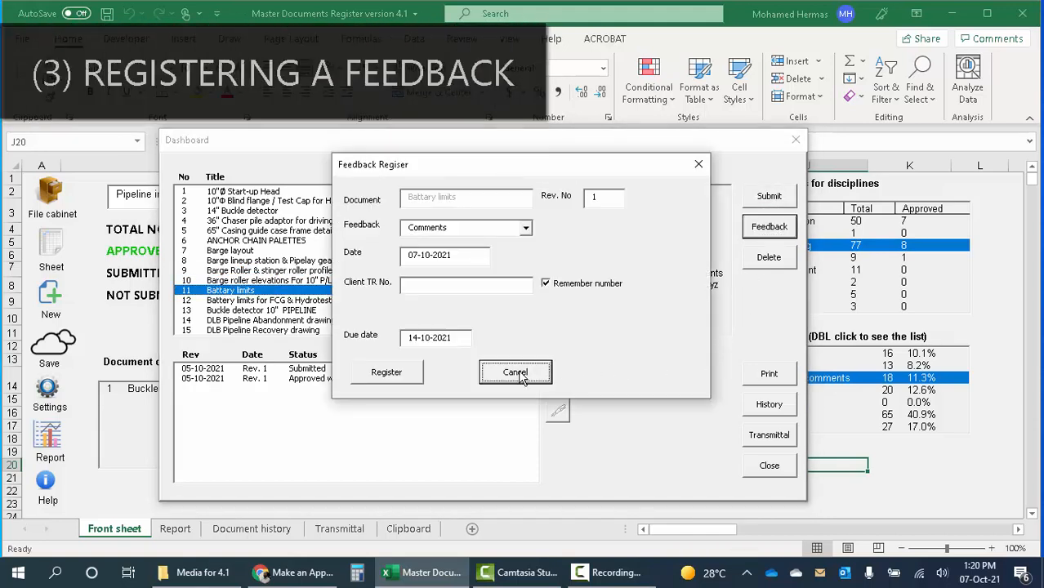
pyautogui.click(515, 372)
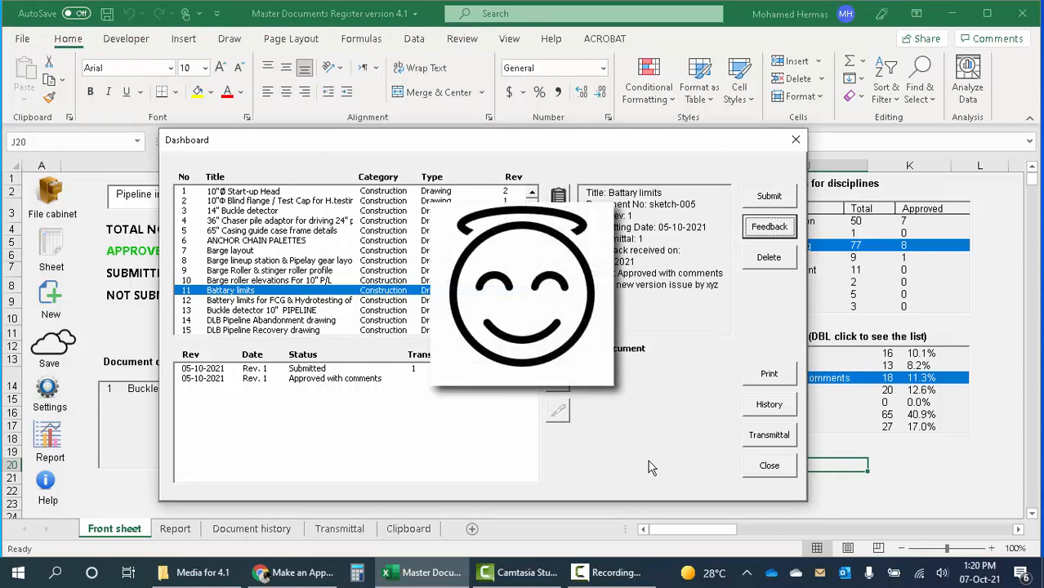
pyautogui.click(769, 465)
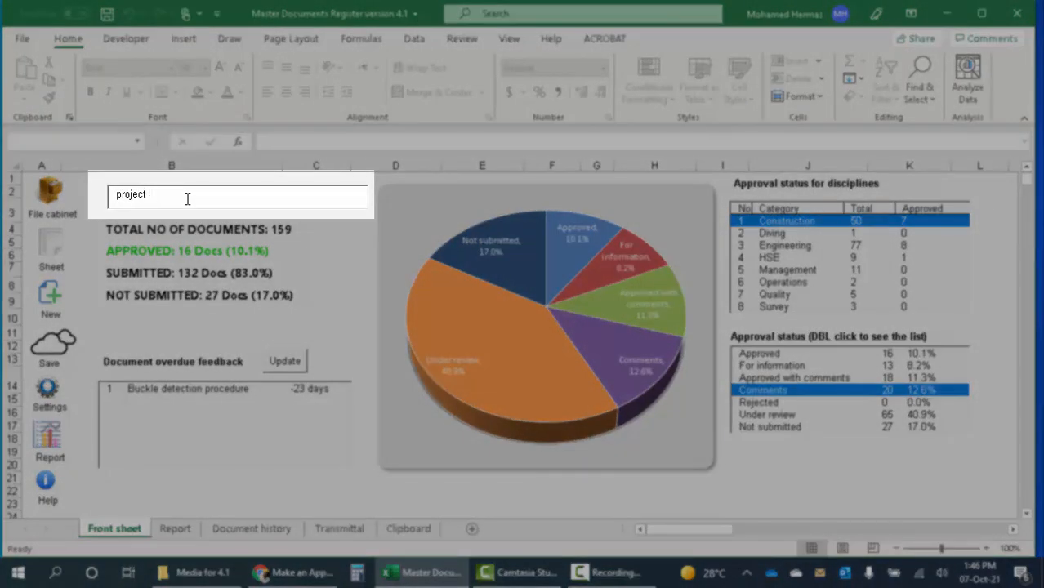
# Rename the project title to 'project xyz' and select the Management, HSE and Construction discipline rows
pyautogui.write('xyz')
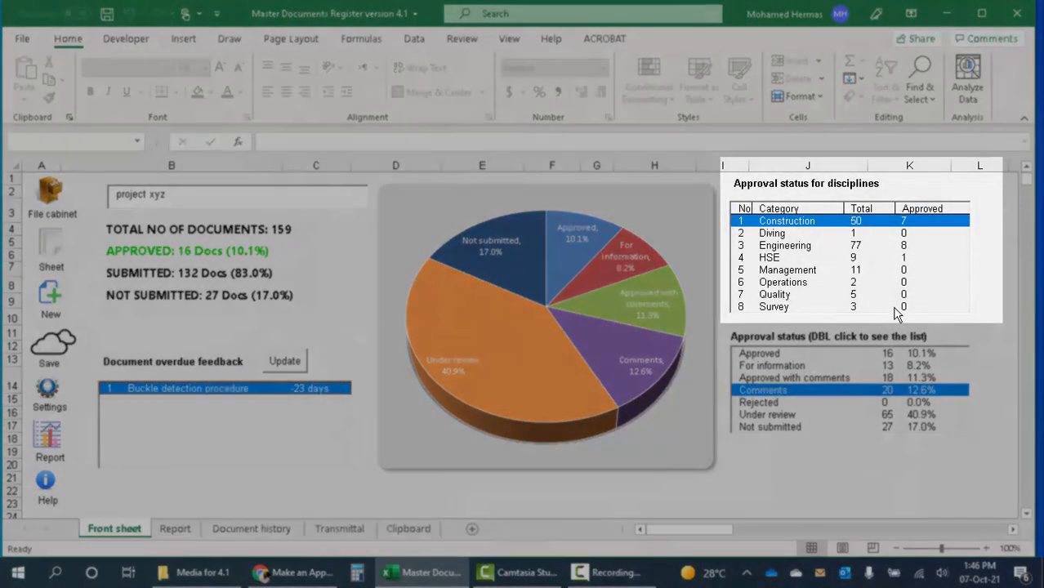
pyautogui.click(787, 270)
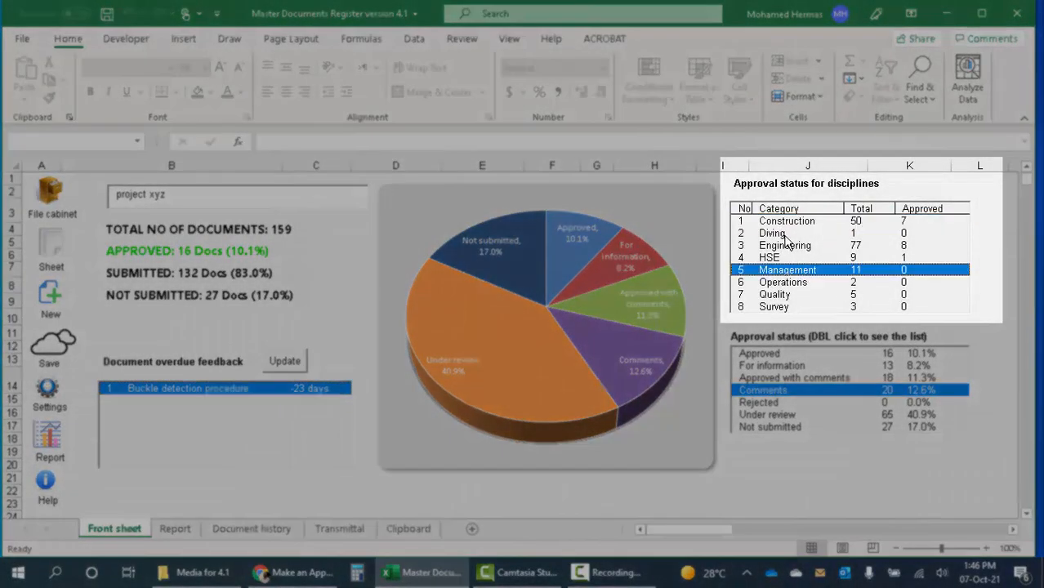
pyautogui.click(768, 257)
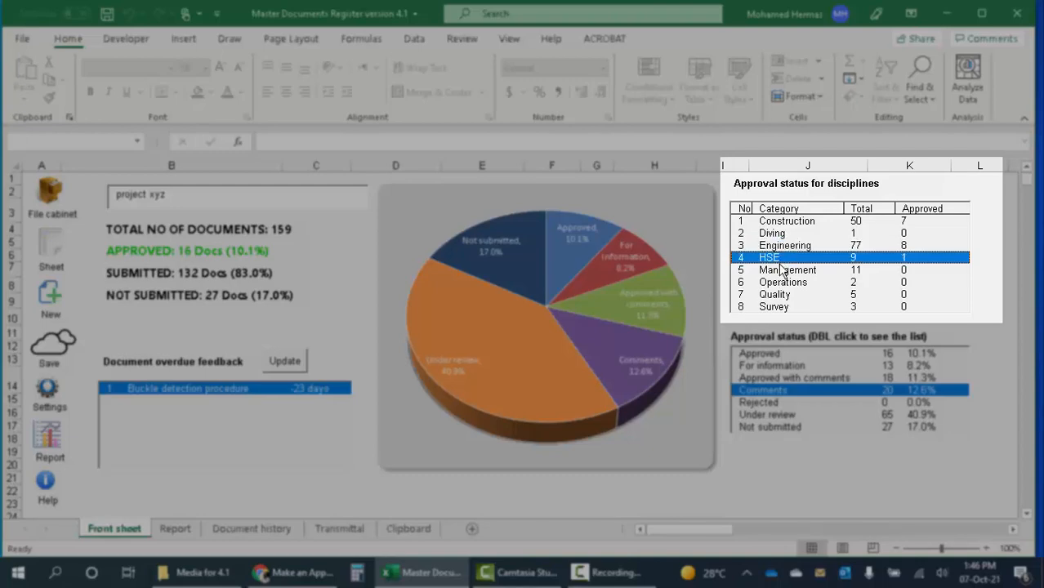
pyautogui.click(786, 221)
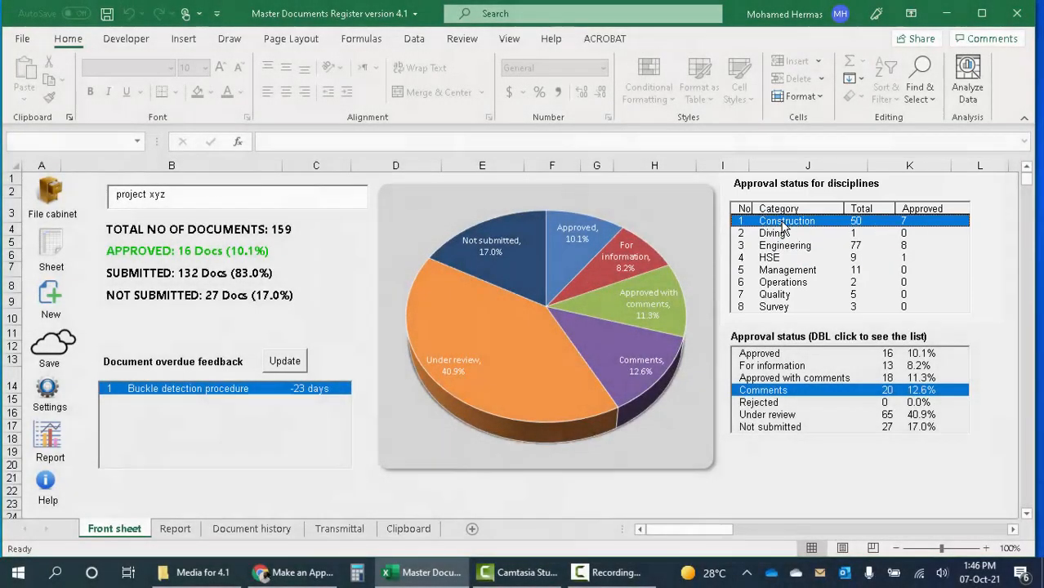
# Generate the Construction discipline status report sheet, then return to the dashboard
pyautogui.doubleClick(786, 221)
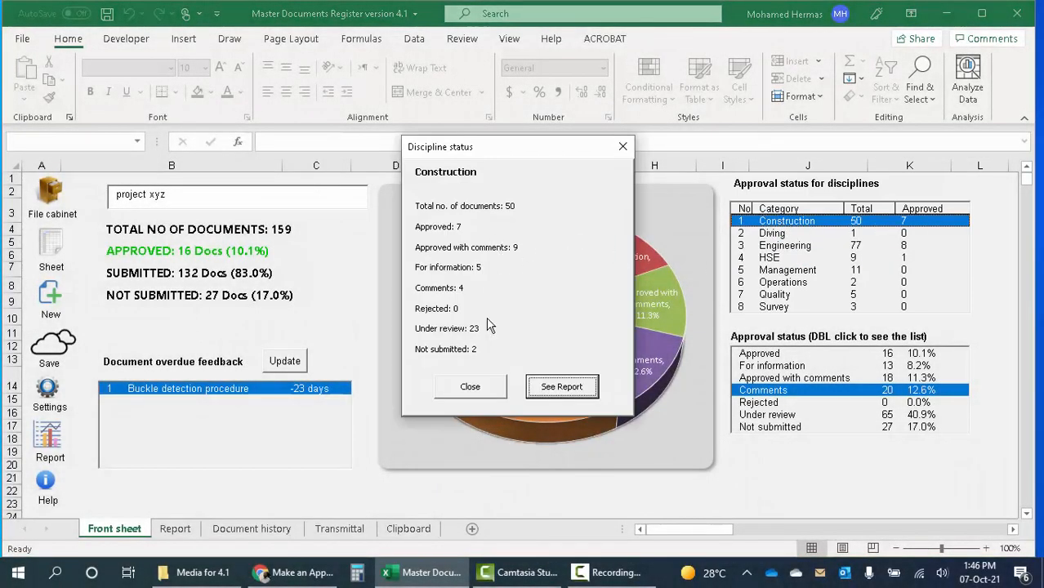
pyautogui.click(562, 386)
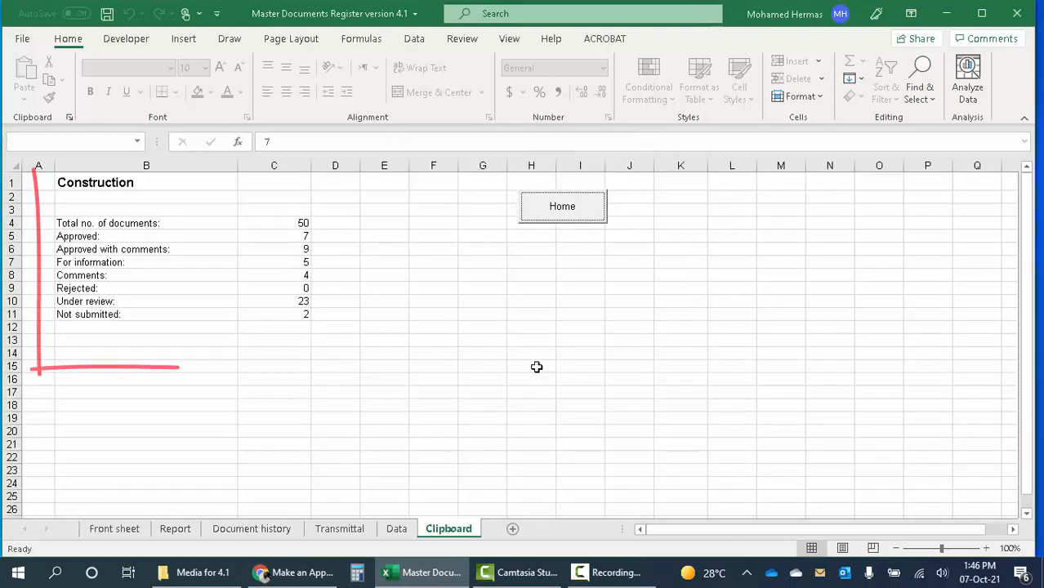
pyautogui.click(562, 205)
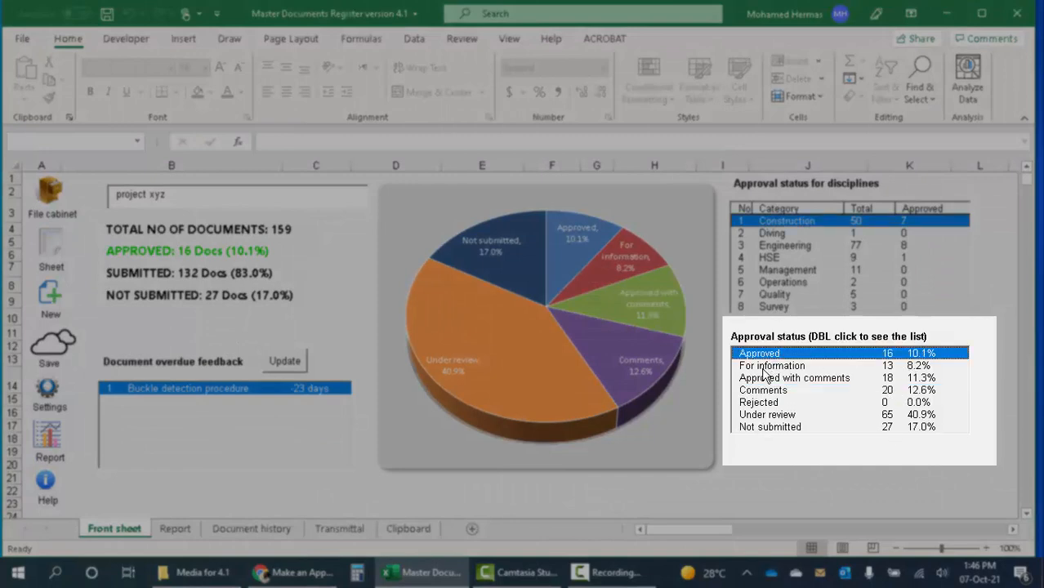
pyautogui.click(763, 390)
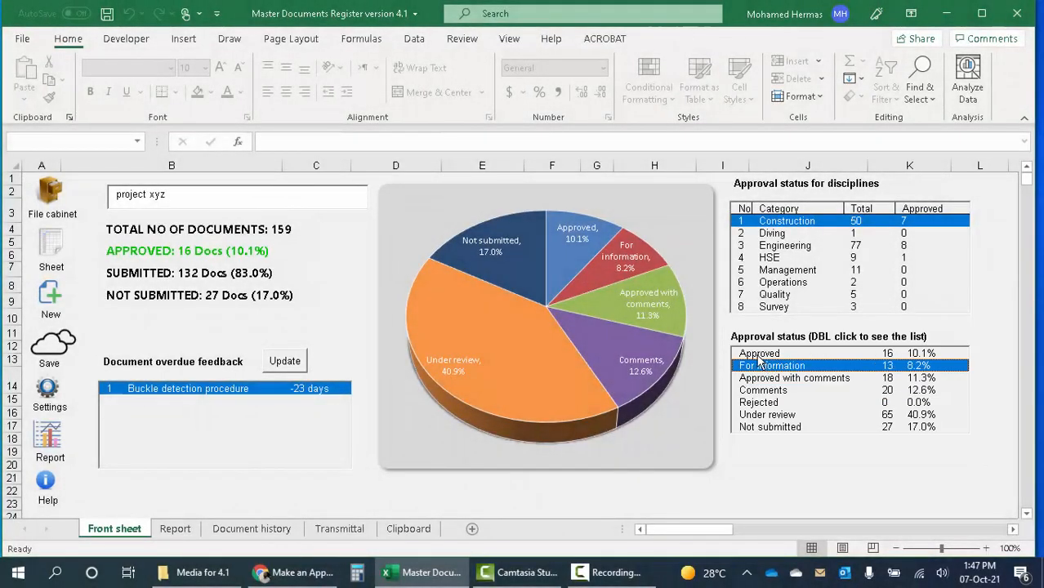
pyautogui.doubleClick(759, 353)
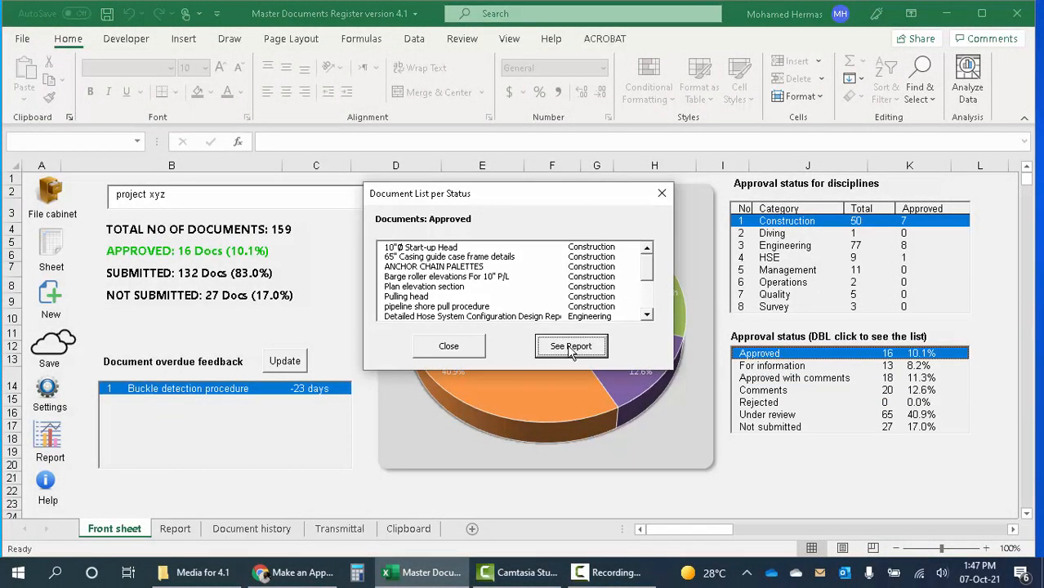
pyautogui.moveTo(535, 353)
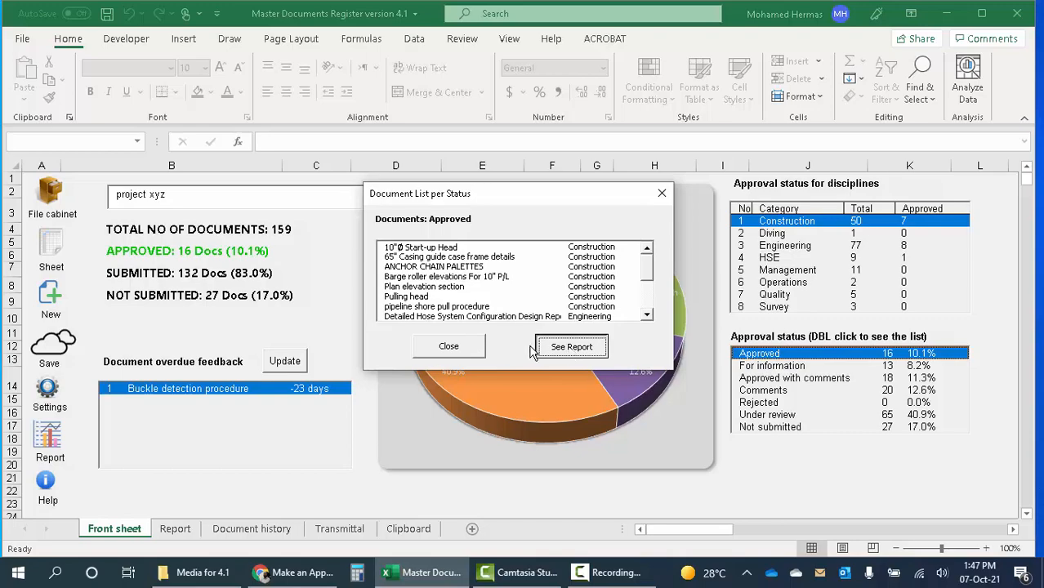
pyautogui.click(571, 347)
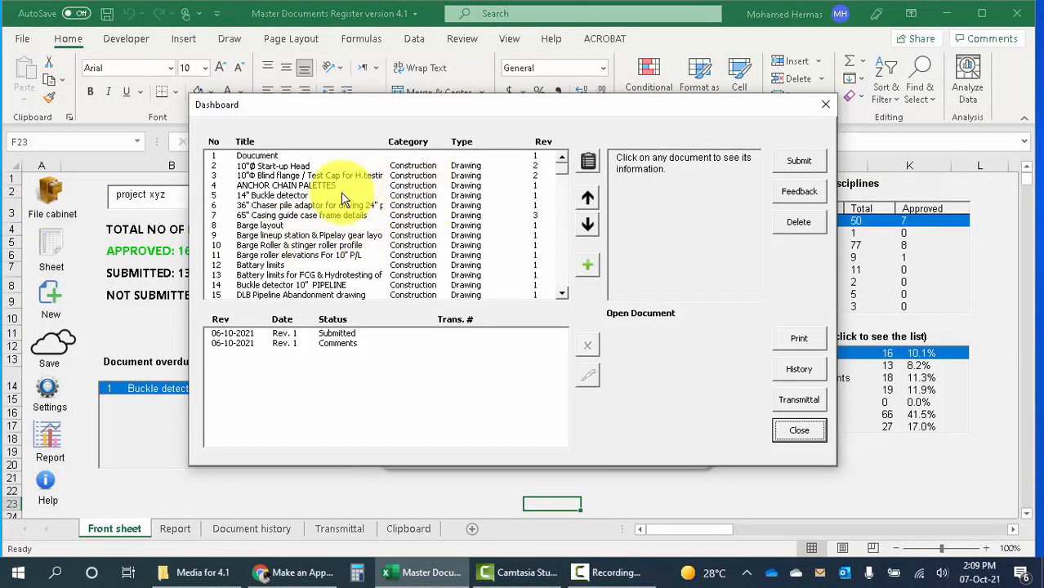
# View the Barge Roller, 36'' Chaser pile adaptor and Barge layout records, then cancel the Barge layout feedback form
pyautogui.click(300, 245)
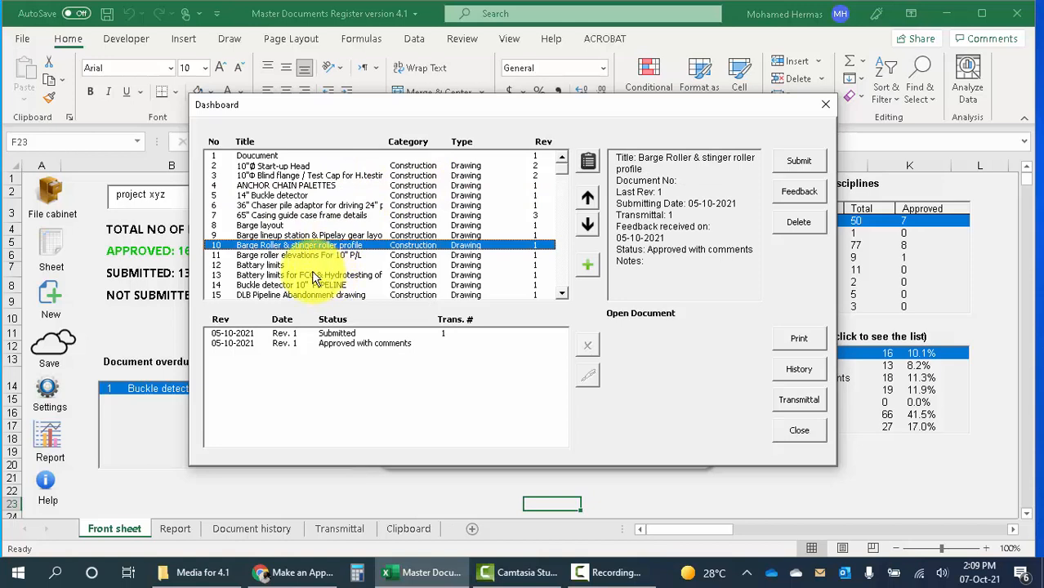
pyautogui.click(310, 205)
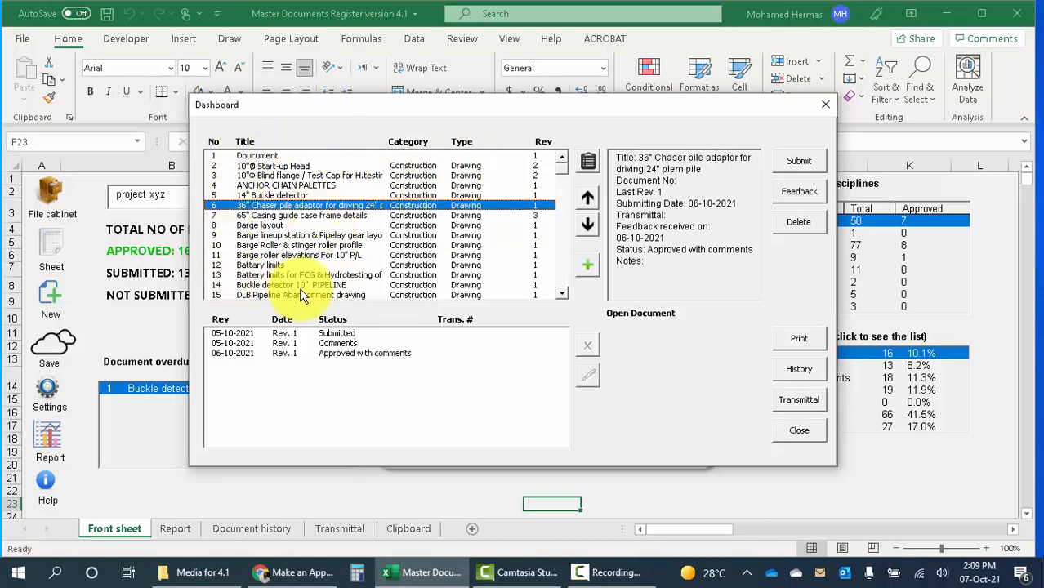
pyautogui.click(278, 225)
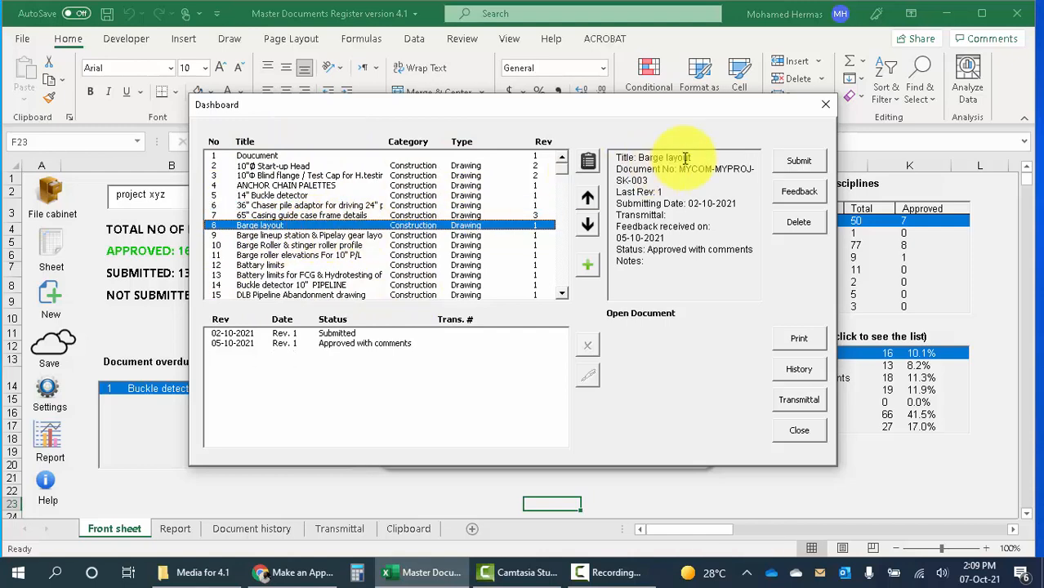
pyautogui.moveTo(580, 367)
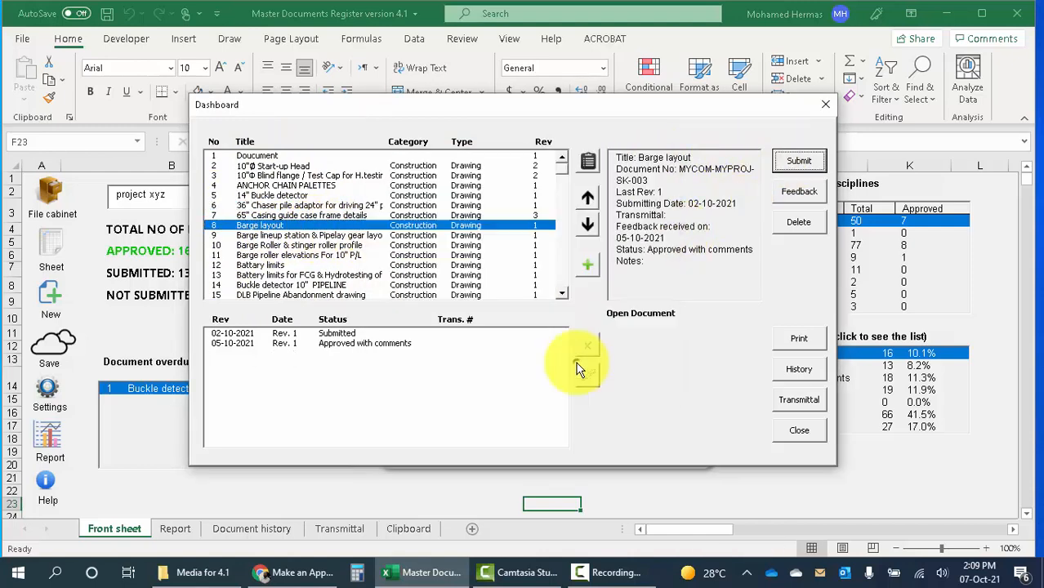
pyautogui.click(799, 191)
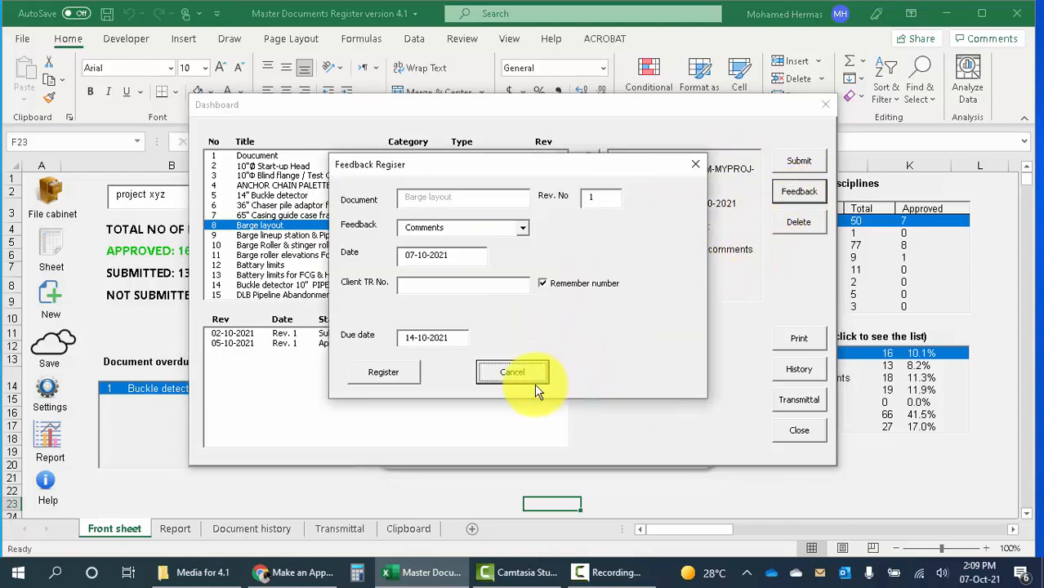
pyautogui.click(512, 371)
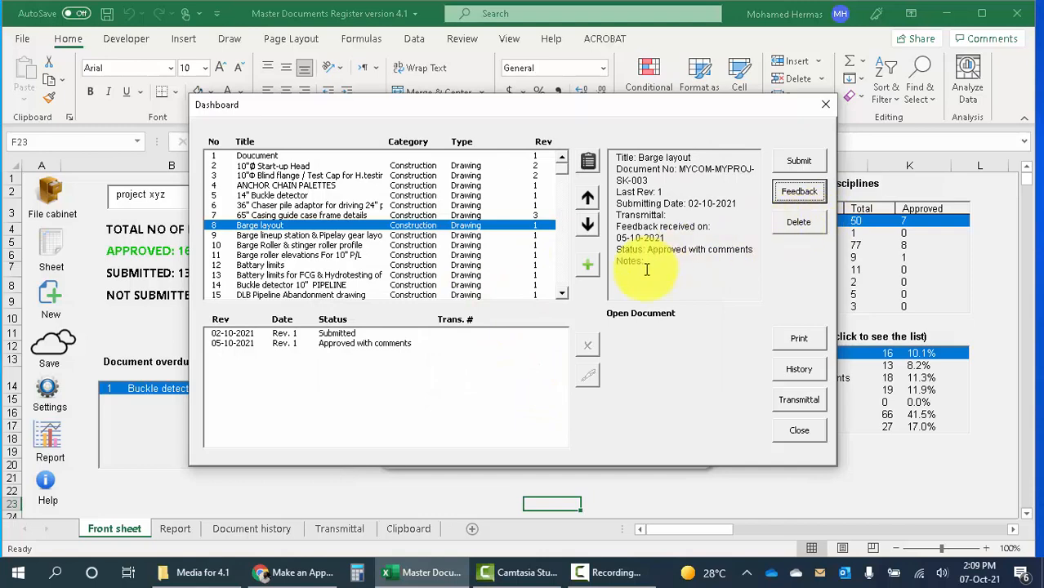
# Cancel the new-document form and sort the document list by category
pyautogui.click(587, 264)
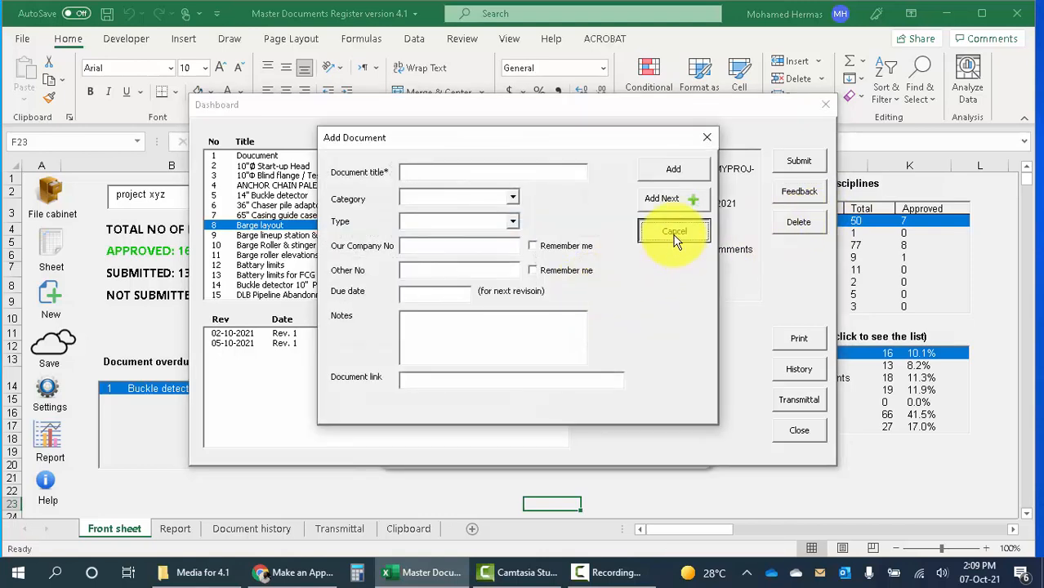
pyautogui.click(674, 231)
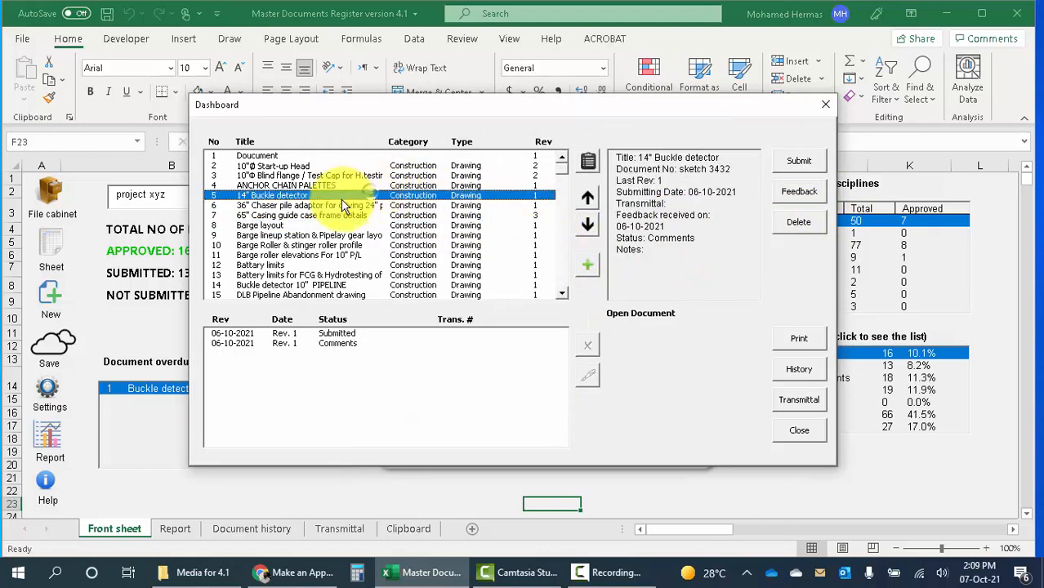
pyautogui.click(244, 141)
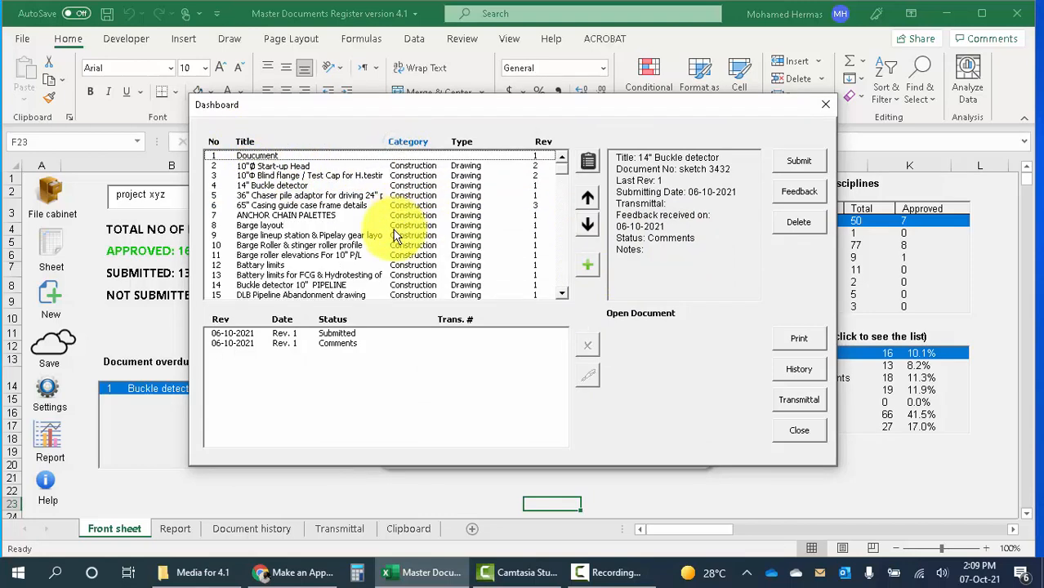
# Review the 10"Ø Start-up Head, 36" Chaser pile adaptor and Barge roller elevations details, then close the dashboard
pyautogui.click(274, 166)
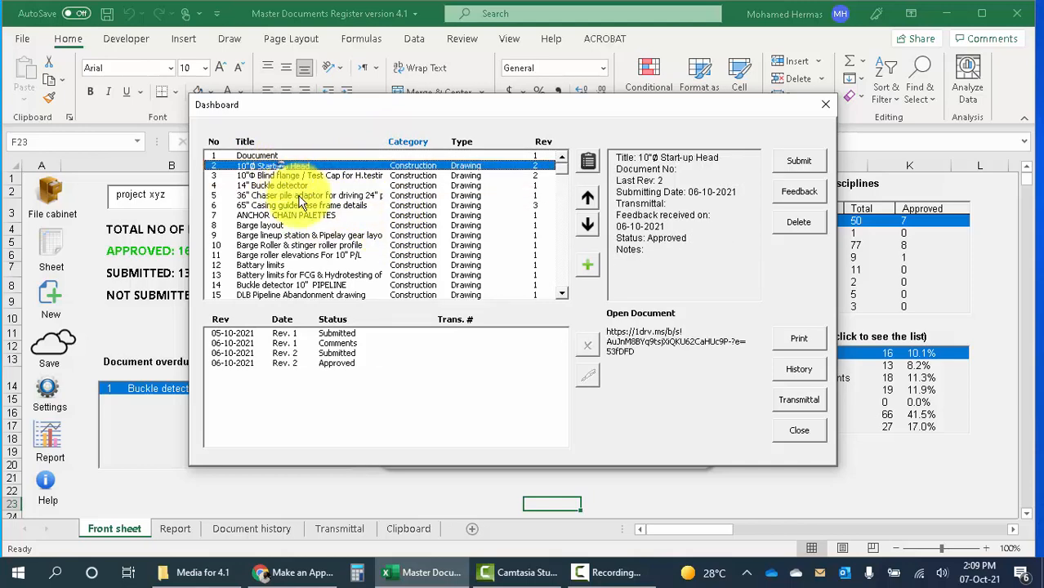
pyautogui.click(310, 195)
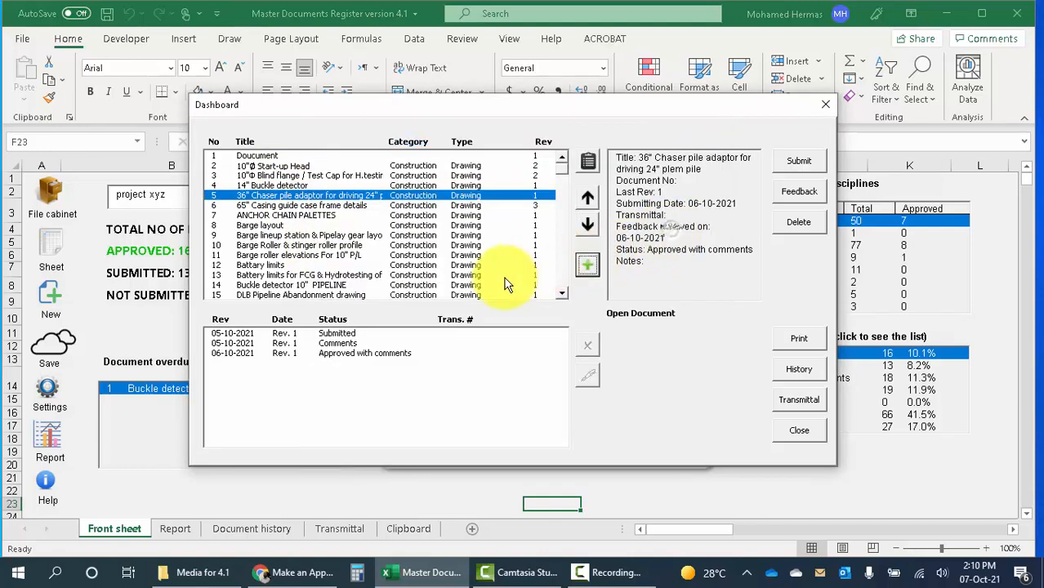
pyautogui.click(298, 255)
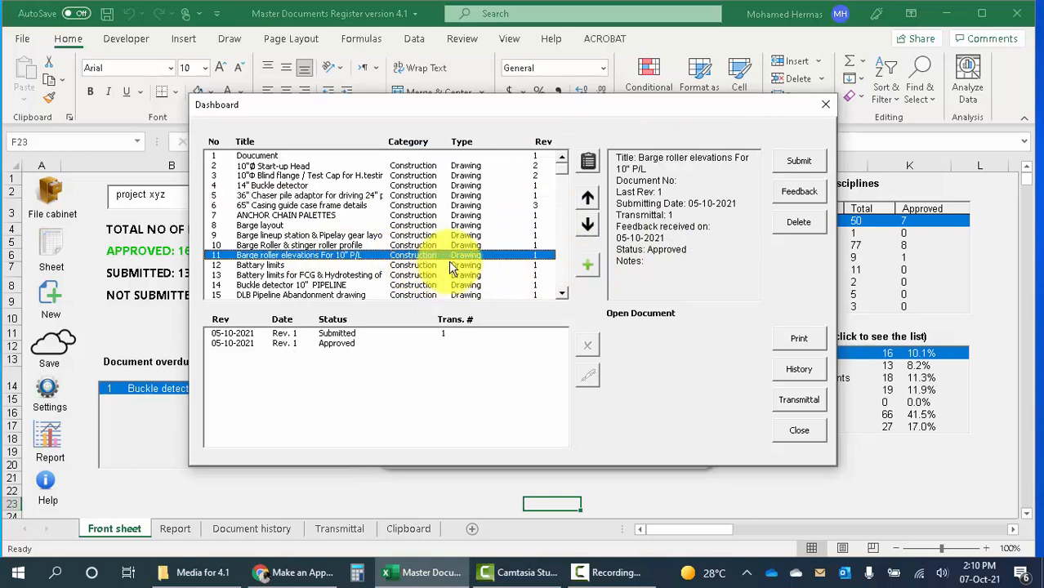
pyautogui.moveTo(431, 261)
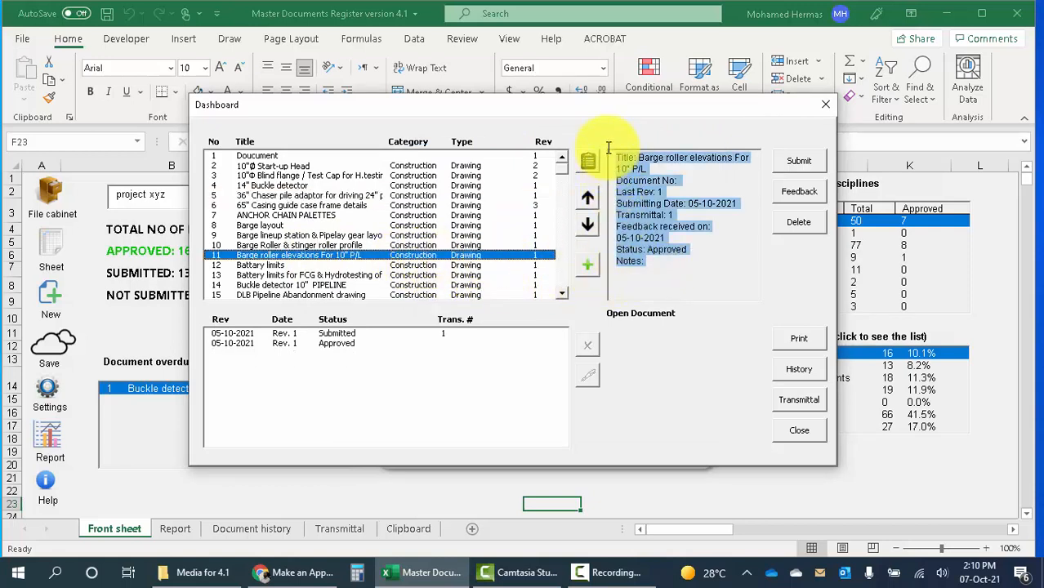
pyautogui.click(262, 165)
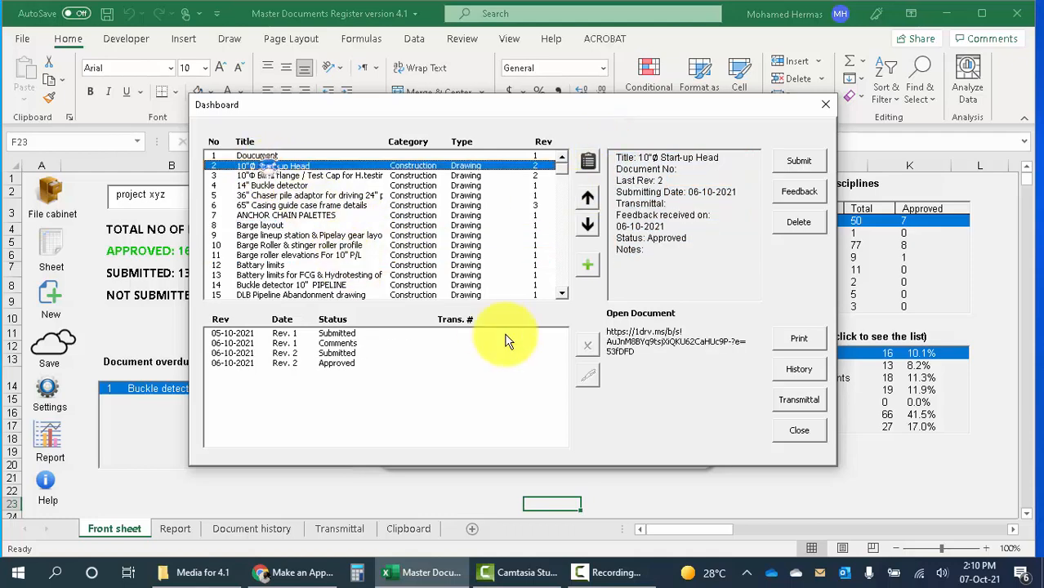
pyautogui.moveTo(633, 341)
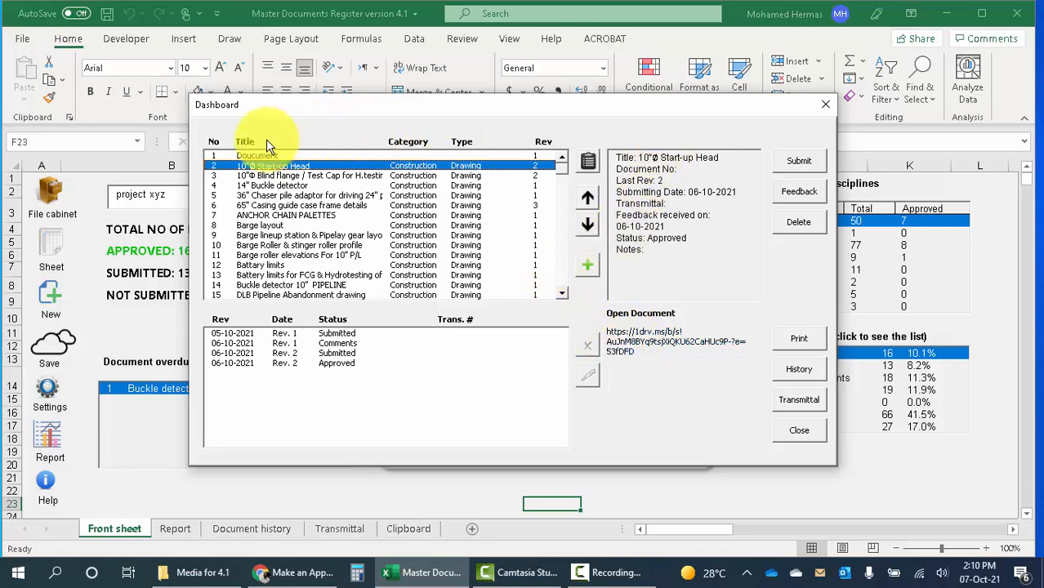
pyautogui.moveTo(365, 245)
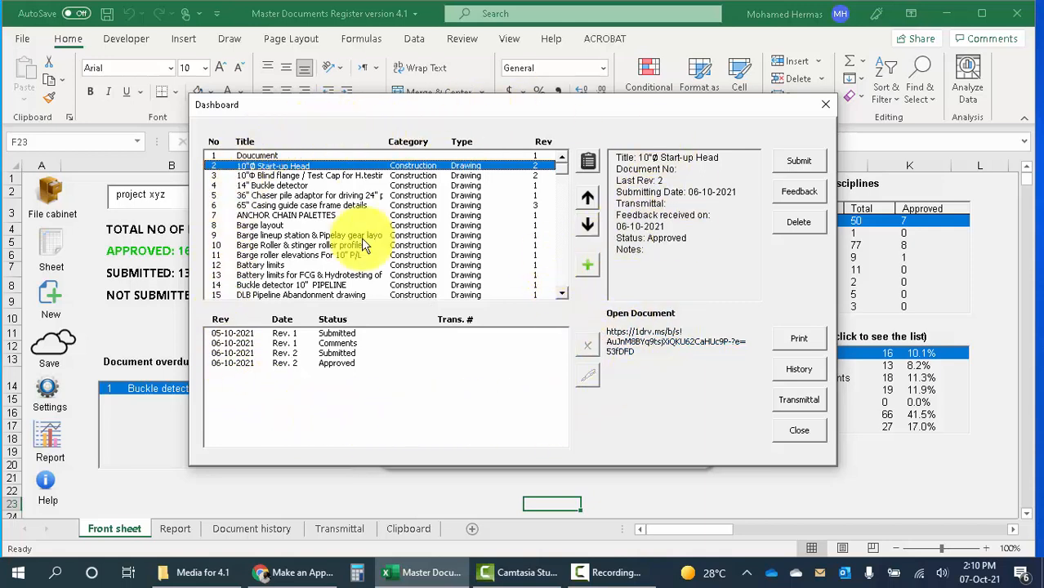
pyautogui.moveTo(799, 431)
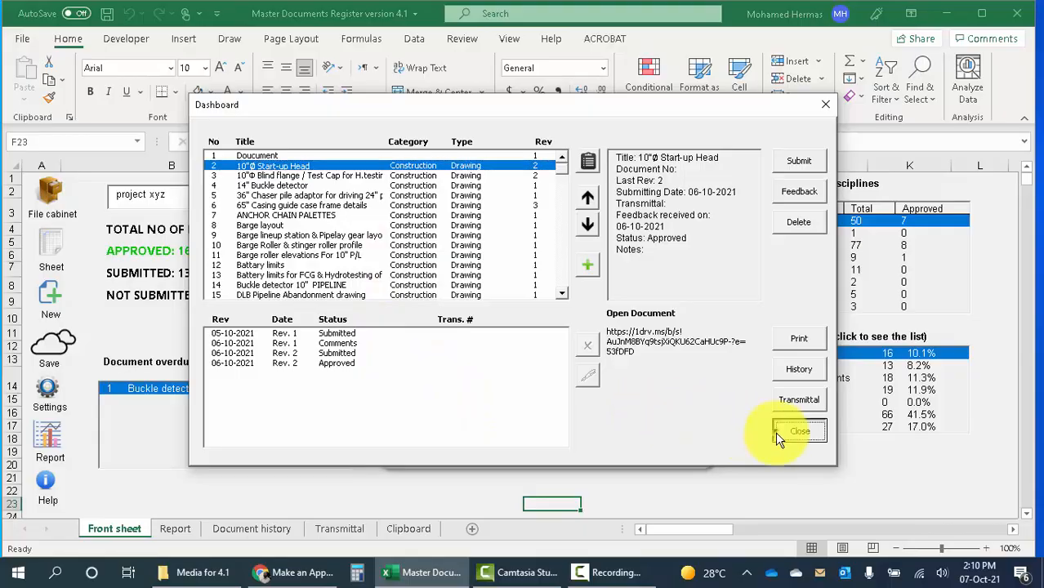
pyautogui.click(800, 431)
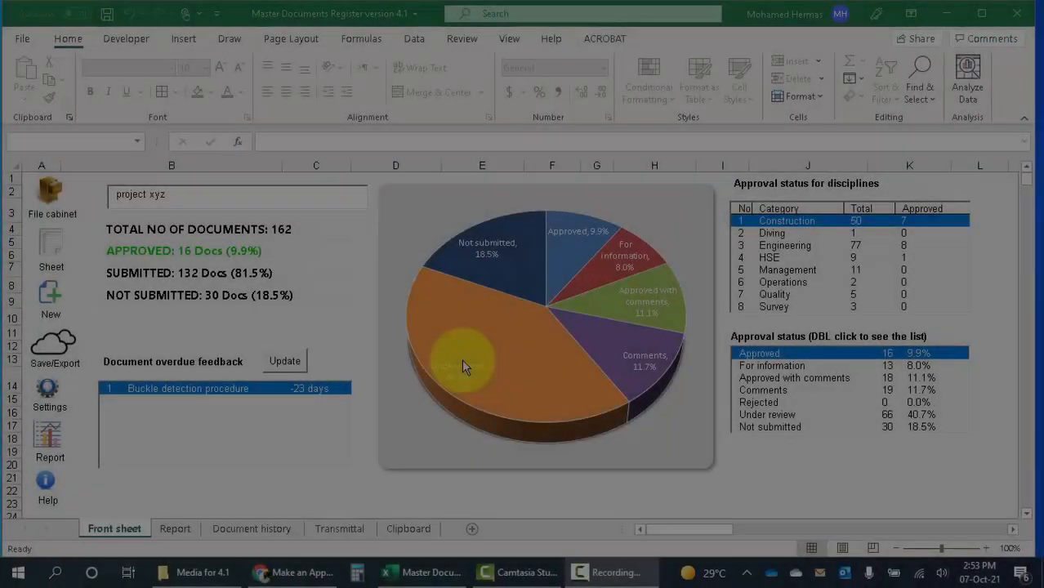
pyautogui.moveTo(461, 366)
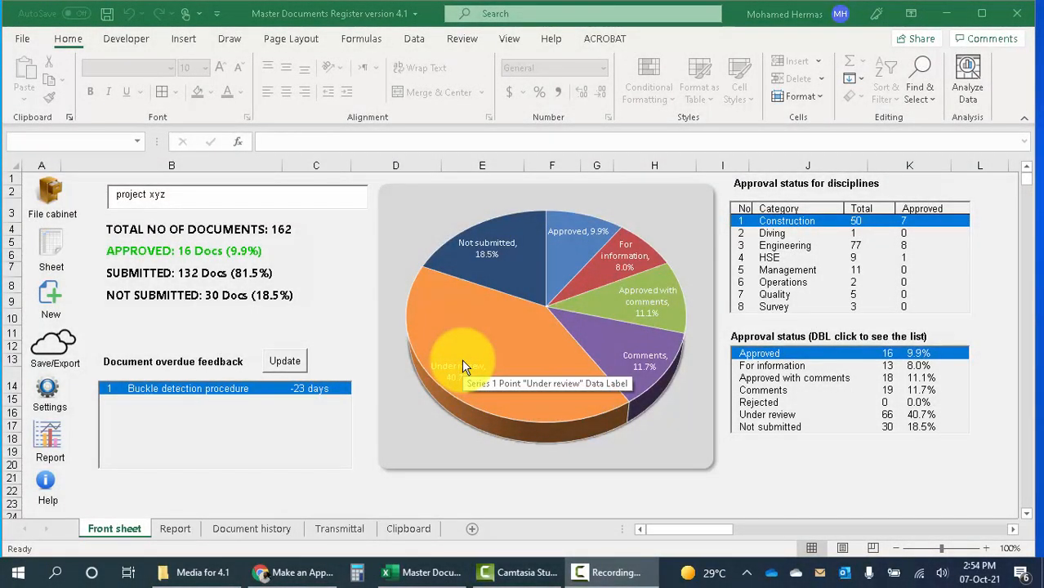
pyautogui.moveTo(51, 253)
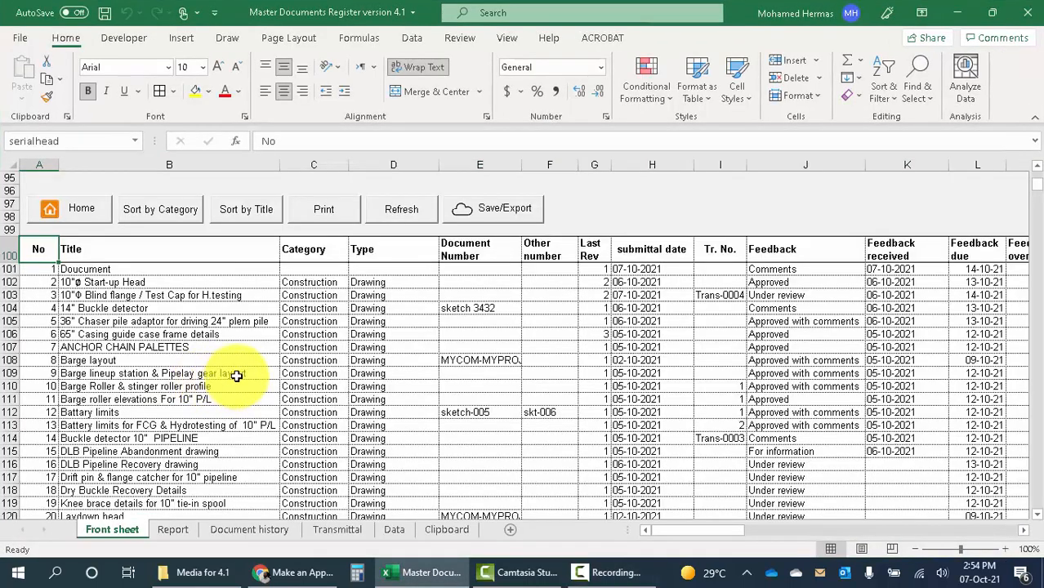
pyautogui.moveTo(250, 366)
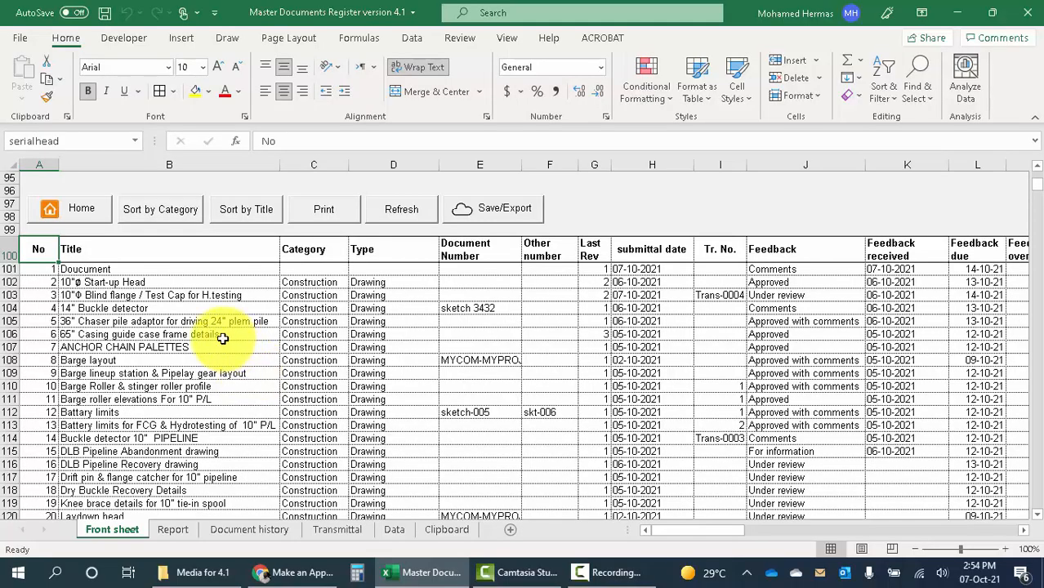
# Scroll down through the document register table to its last entries
pyautogui.scroll(-3)
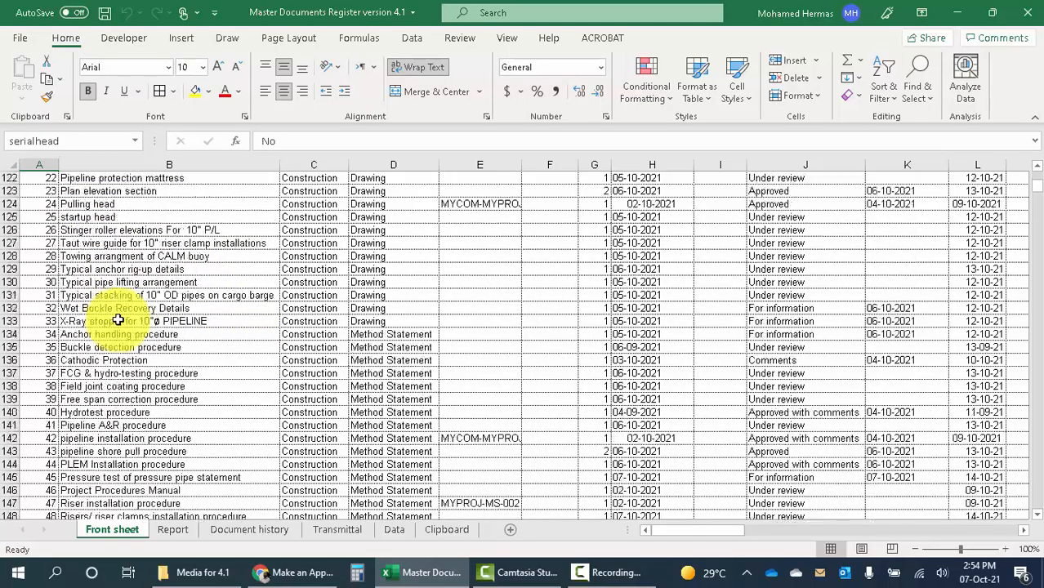
pyautogui.scroll(-3)
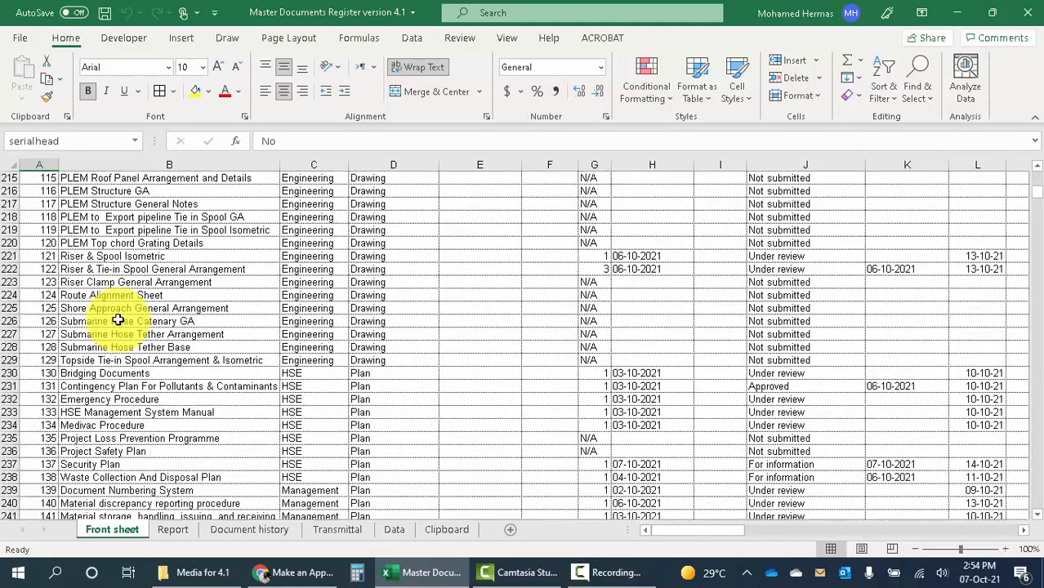
pyautogui.scroll(-3)
pyautogui.write('jdglkdfjgl')
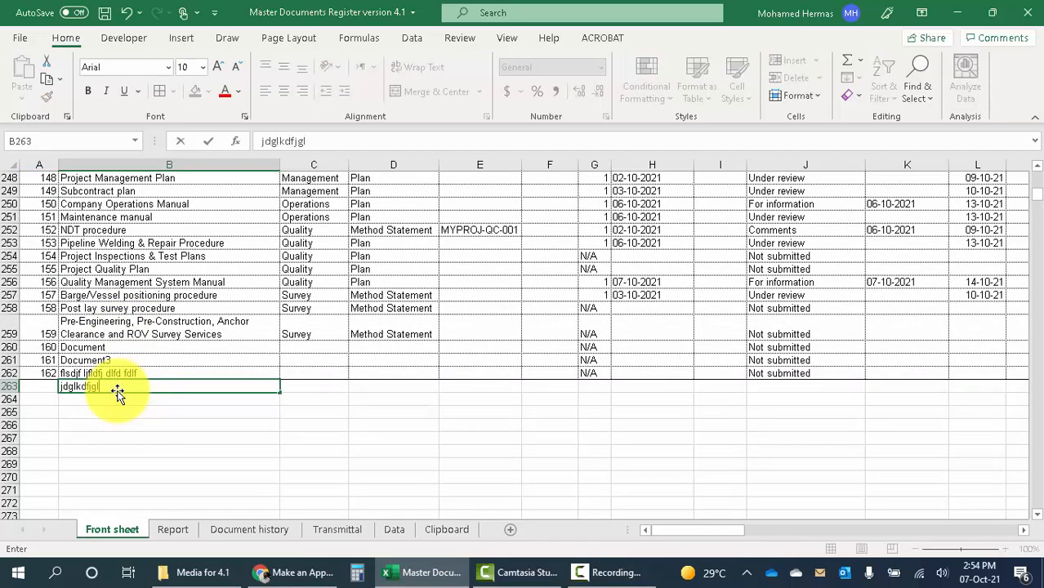
# Complete the new register entry 'jdglkdfjgl gdlfgjldfgjl' in row 263
pyautogui.write('gdlfgjldfgjl')
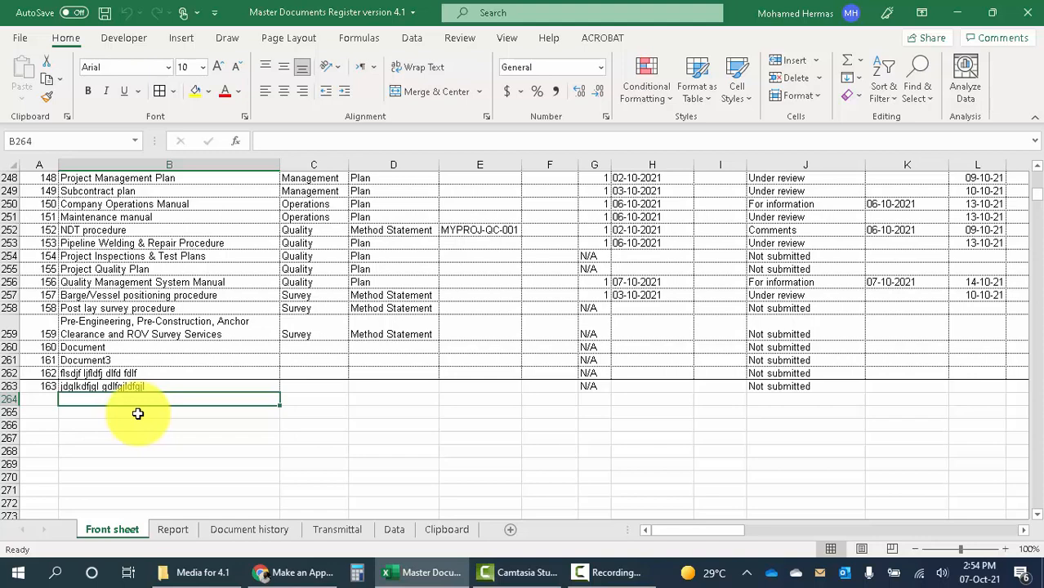
pyautogui.click(121, 386)
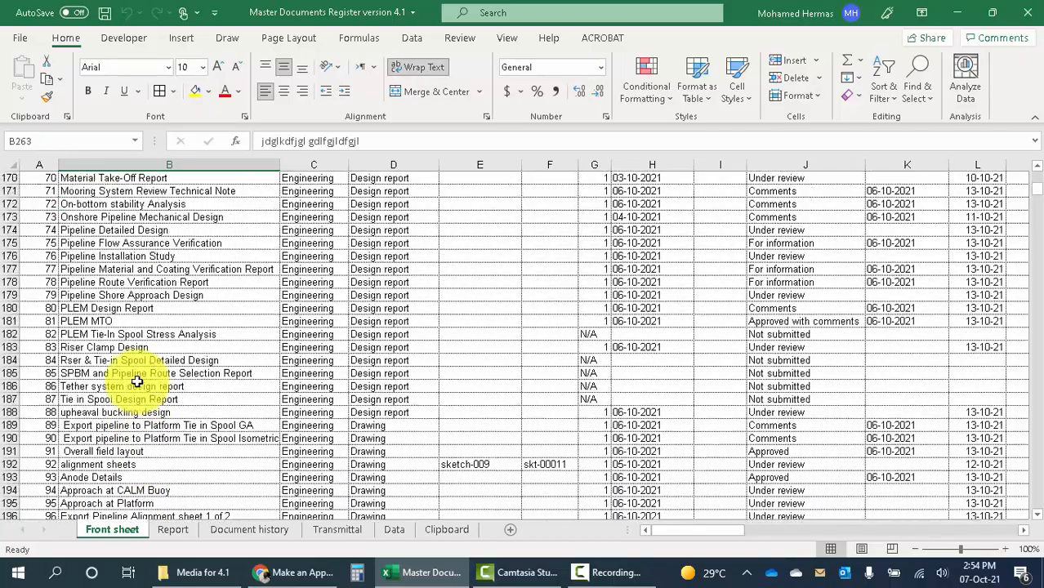
pyautogui.scroll(-3)
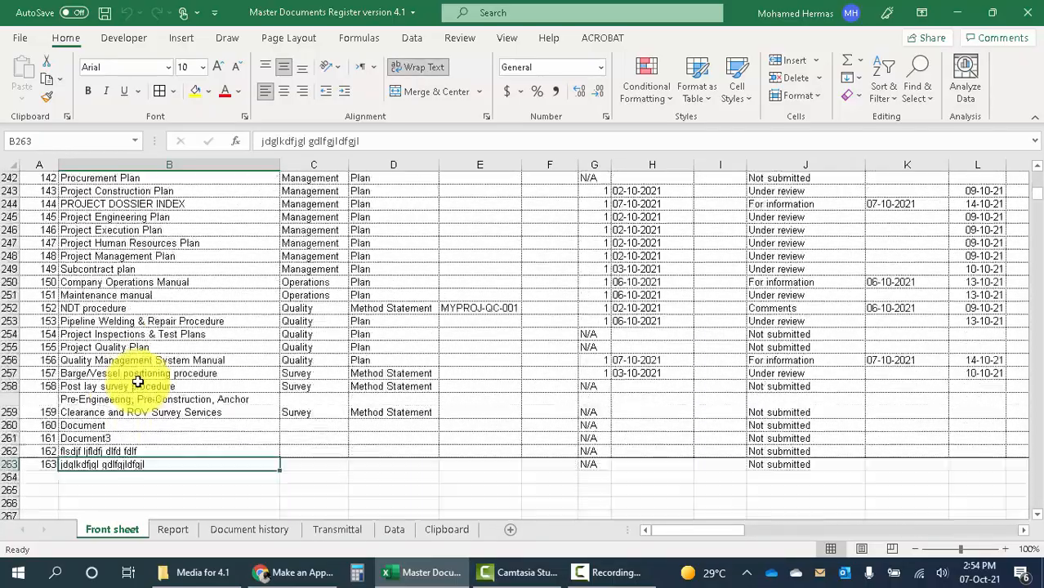
pyautogui.scroll(-3)
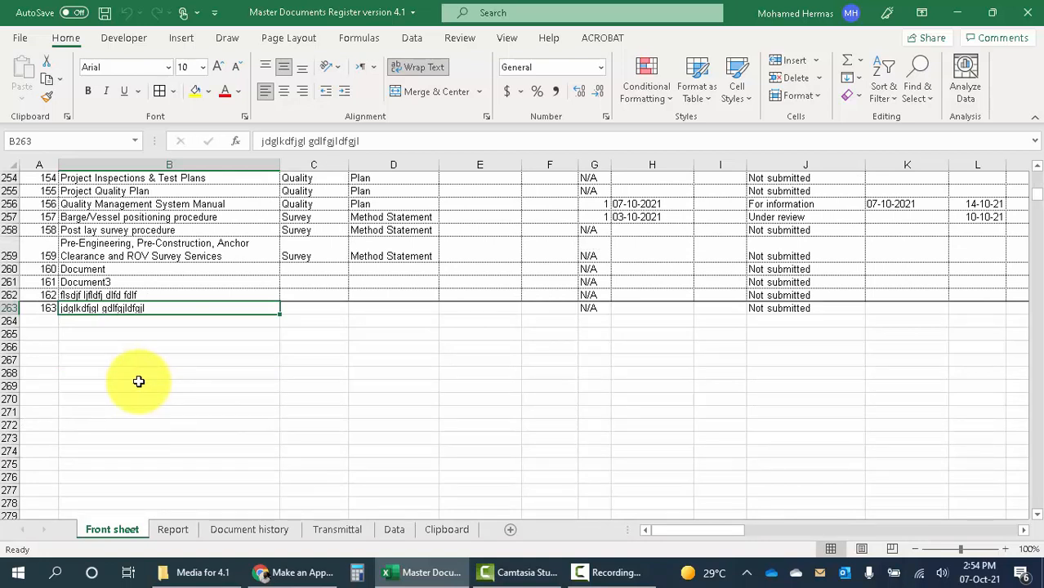
pyautogui.moveTo(173, 330)
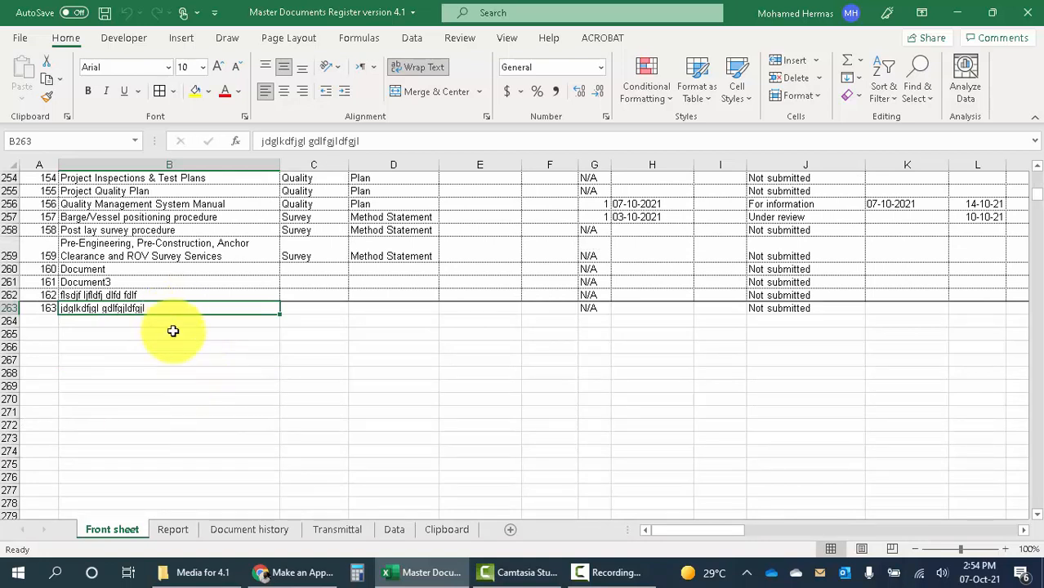
# Scroll back up and return to the front sheet dashboard
pyautogui.scroll(3)
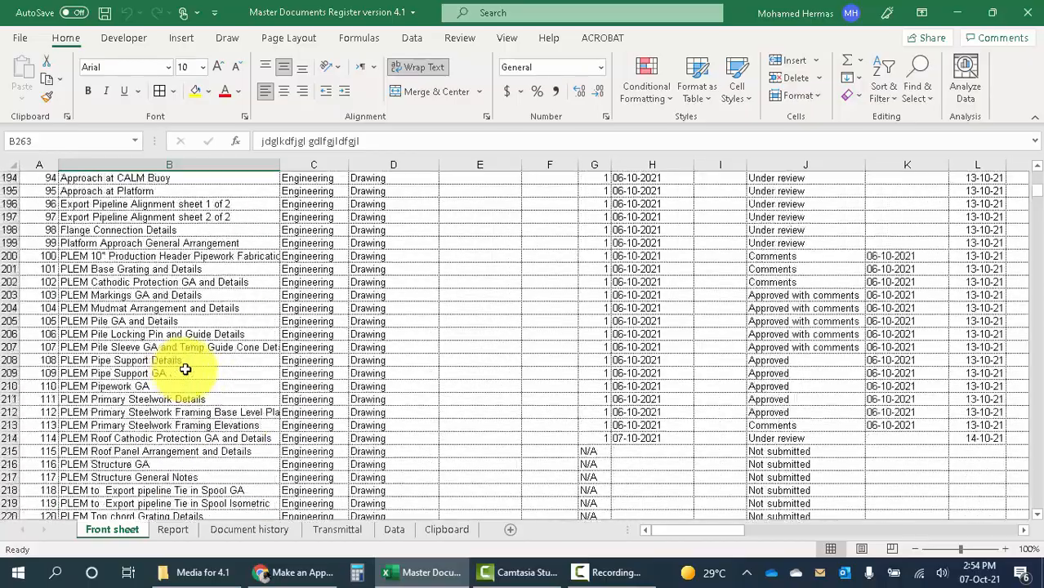
pyautogui.scroll(3)
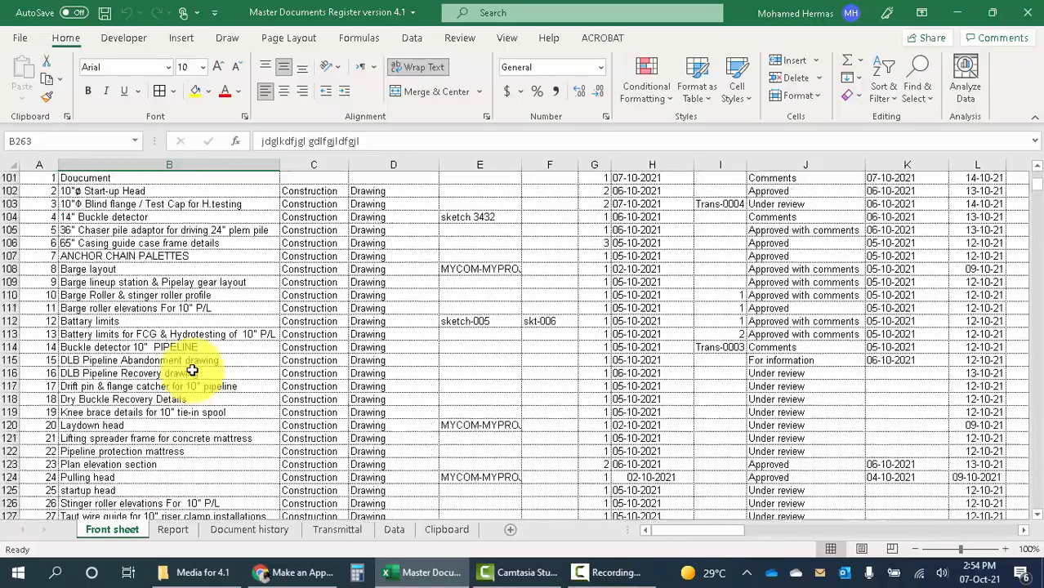
pyautogui.scroll(3)
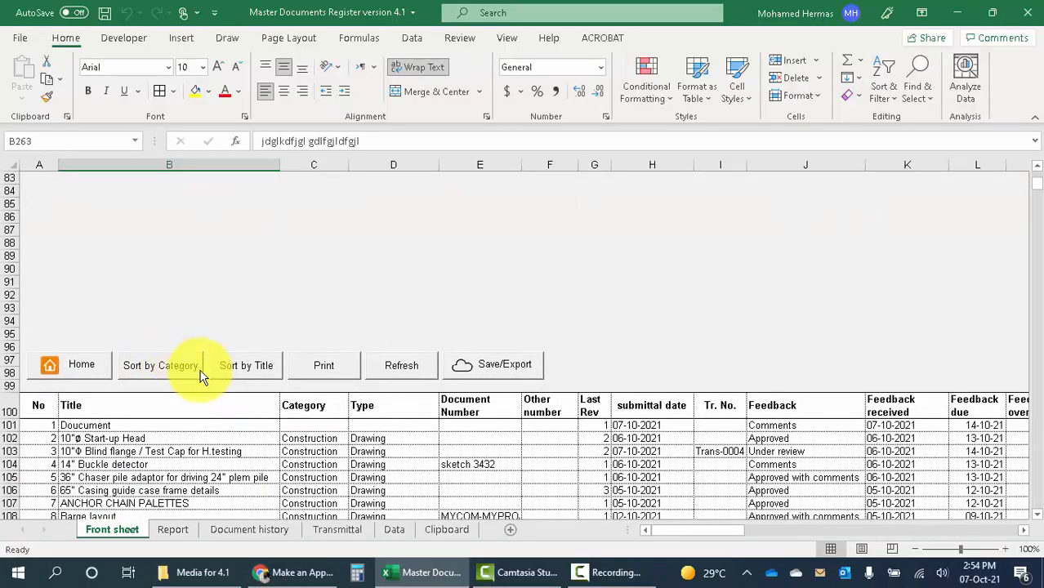
pyautogui.moveTo(323, 365)
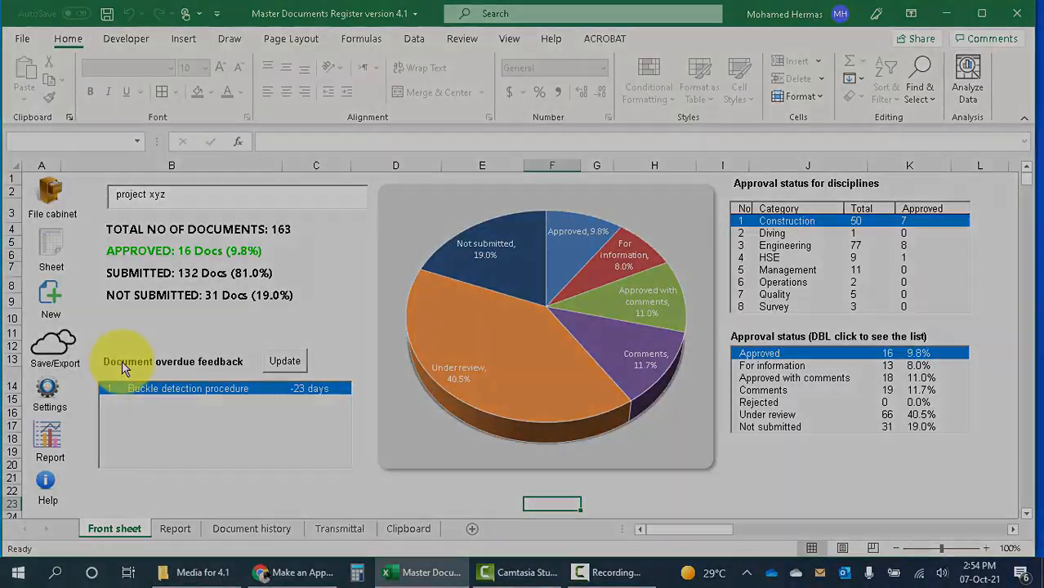
pyautogui.click(284, 361)
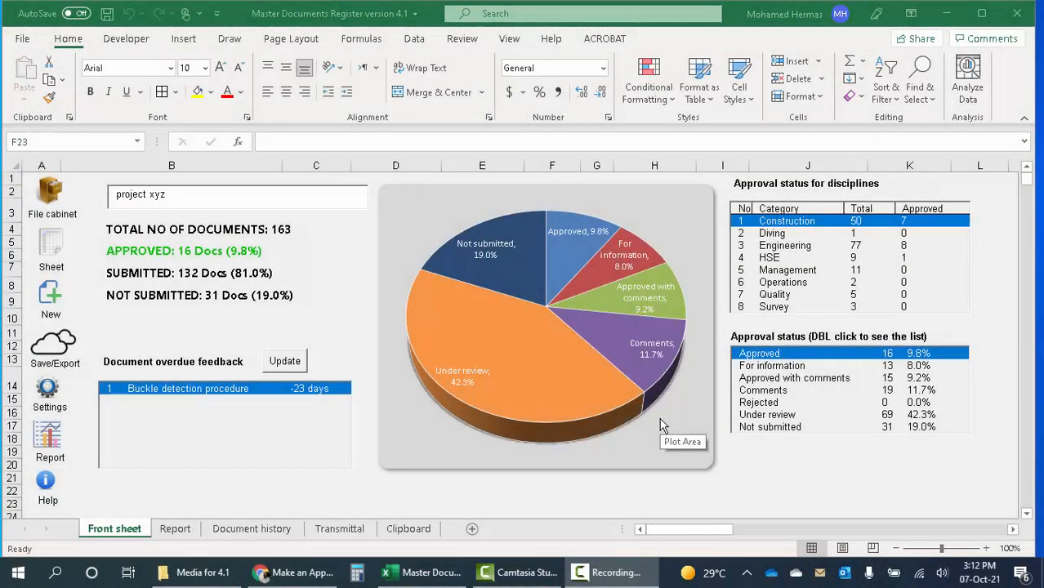
pyautogui.moveTo(40, 203)
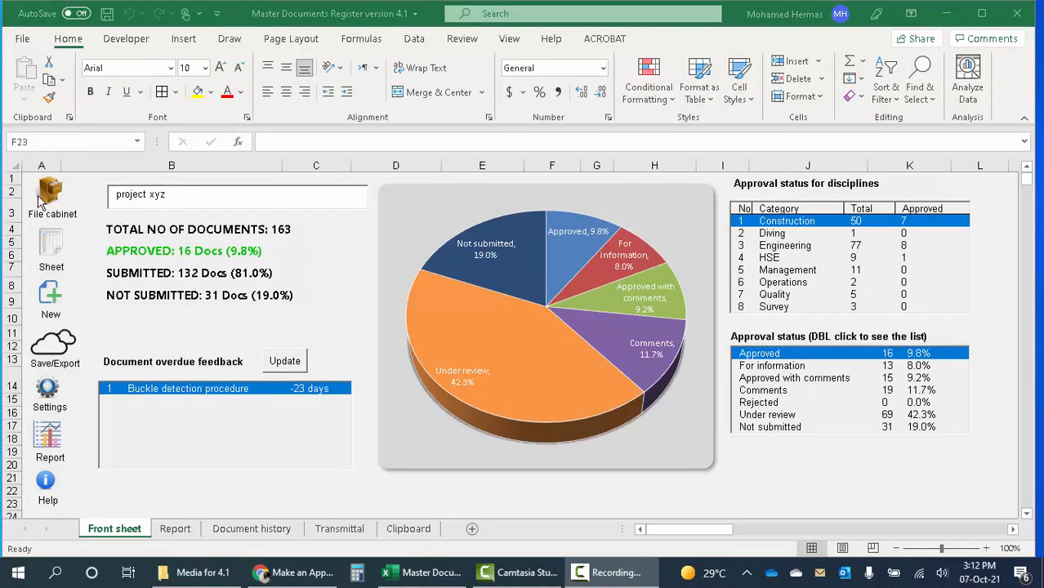
# Submit a new revision of Barge layout from the File cabinet and show its transmittal
pyautogui.click(52, 192)
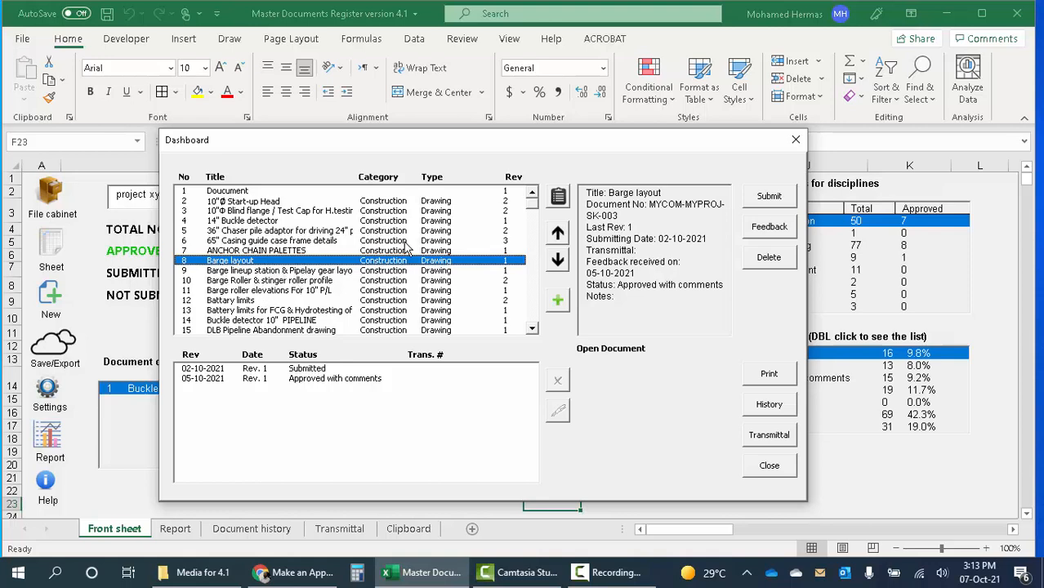
pyautogui.moveTo(769, 204)
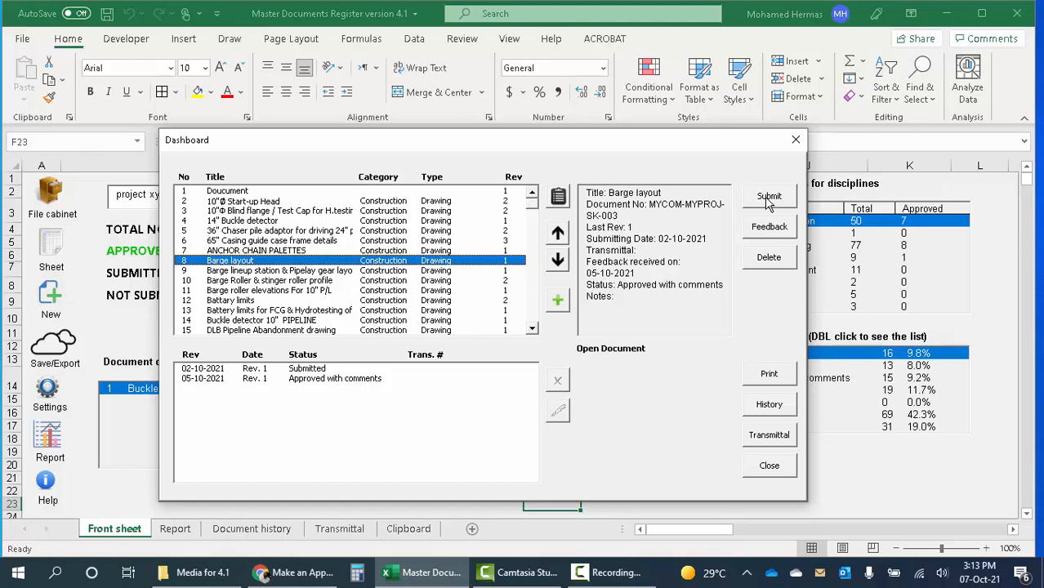
pyautogui.click(769, 196)
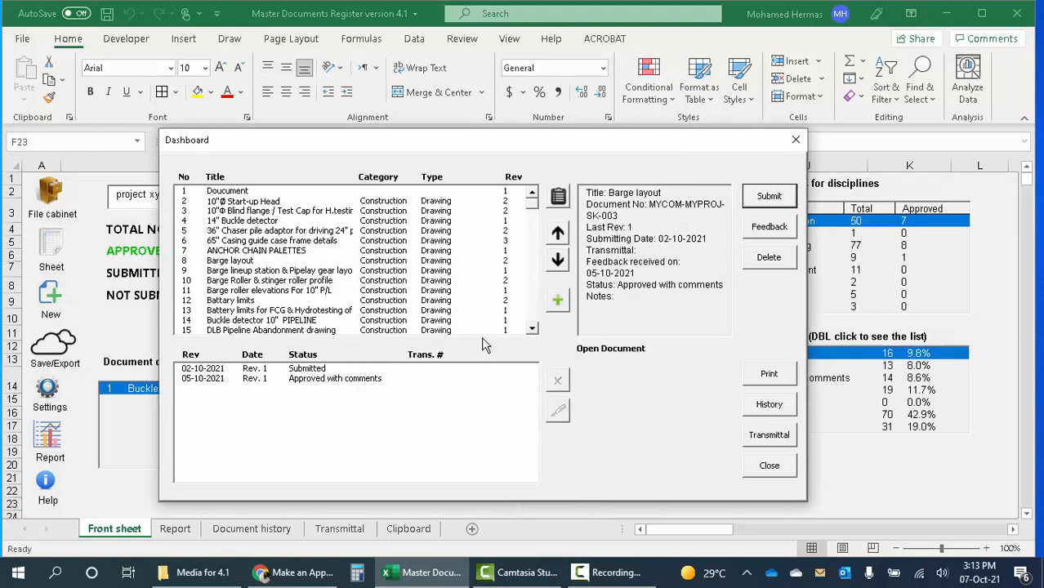
pyautogui.click(768, 196)
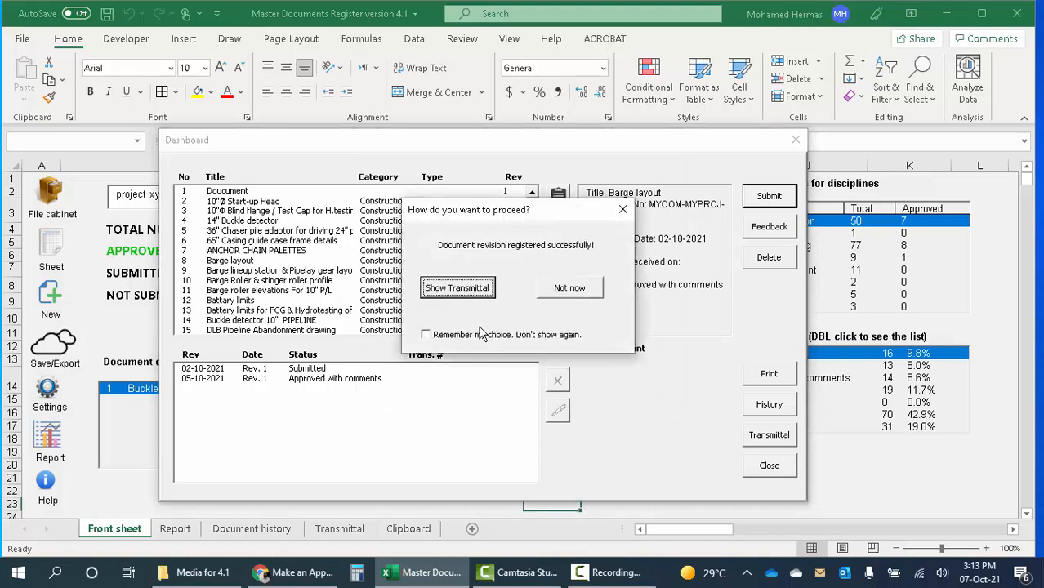
pyautogui.moveTo(570, 288)
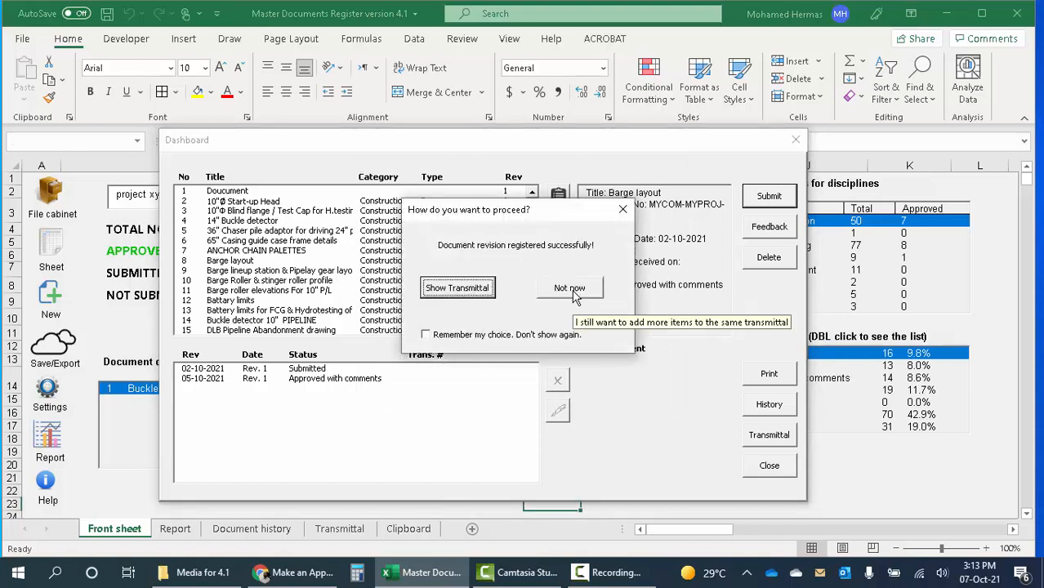
pyautogui.click(570, 287)
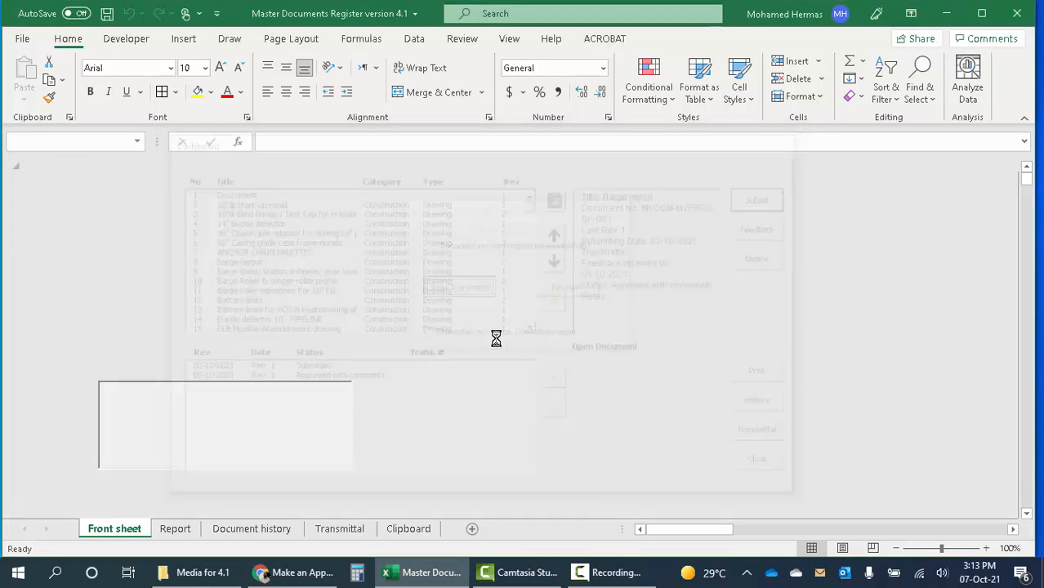
# Issue transmittal Trans-0007 for Barge layout Rev 2 and close the generated workbook
pyautogui.click(339, 522)
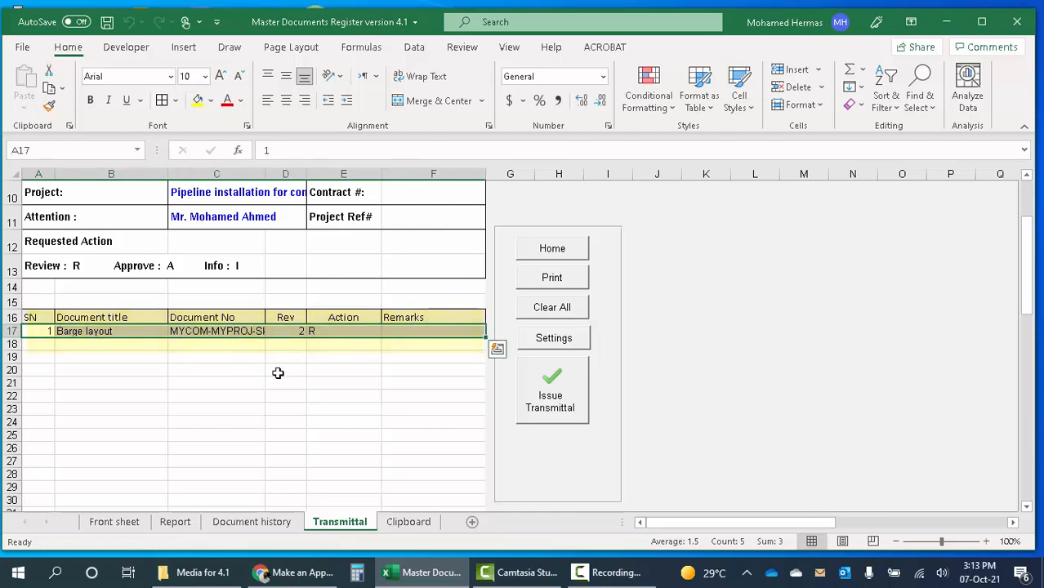
pyautogui.scroll(3)
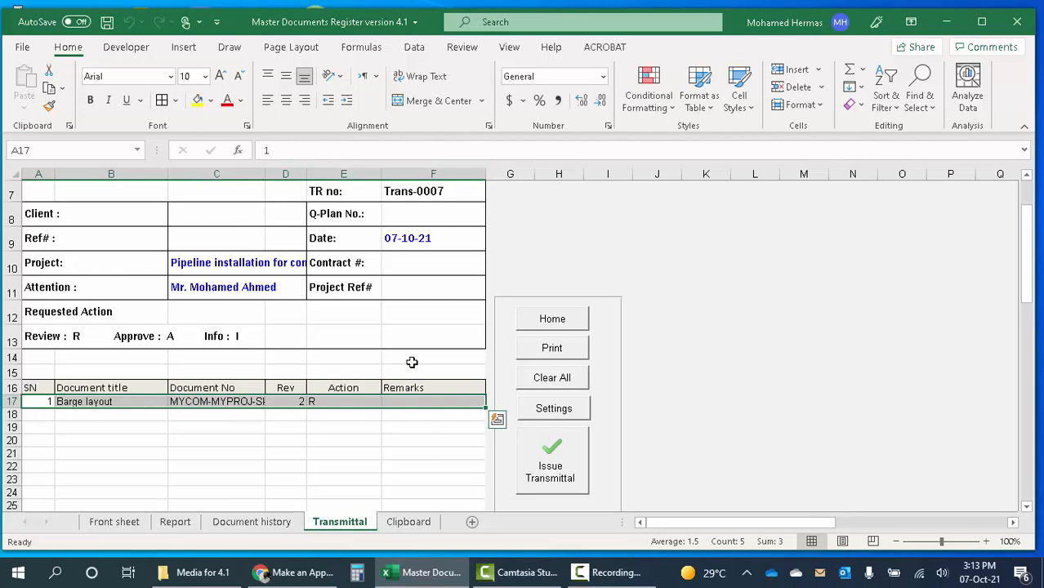
pyautogui.moveTo(527, 480)
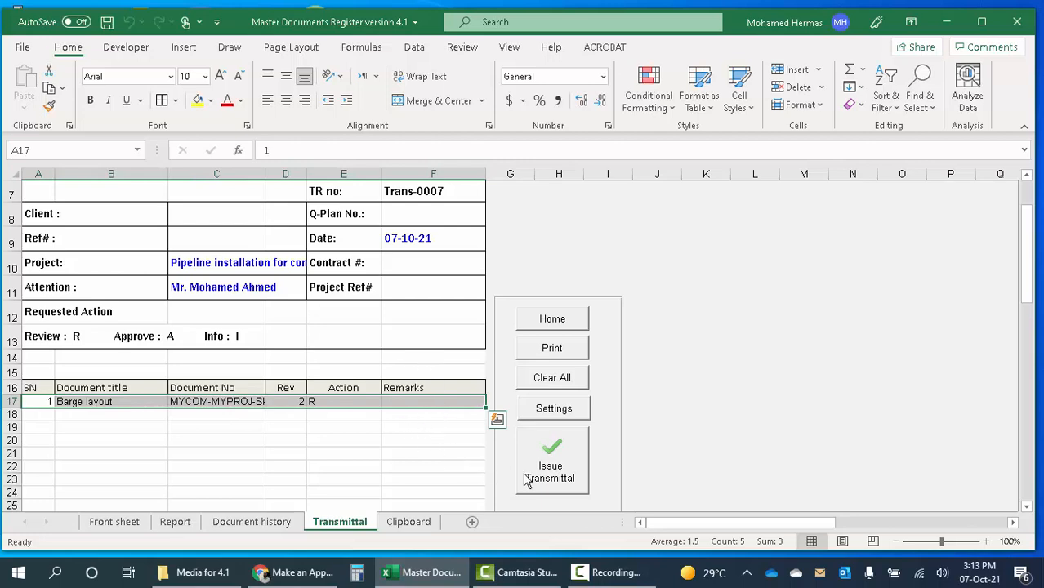
pyautogui.click(552, 458)
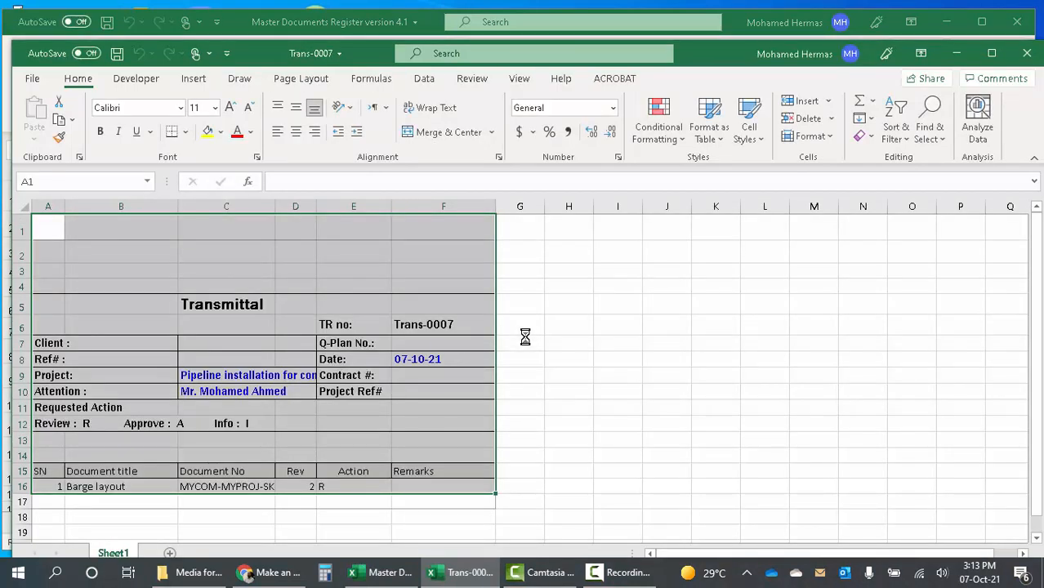
pyautogui.click(1027, 53)
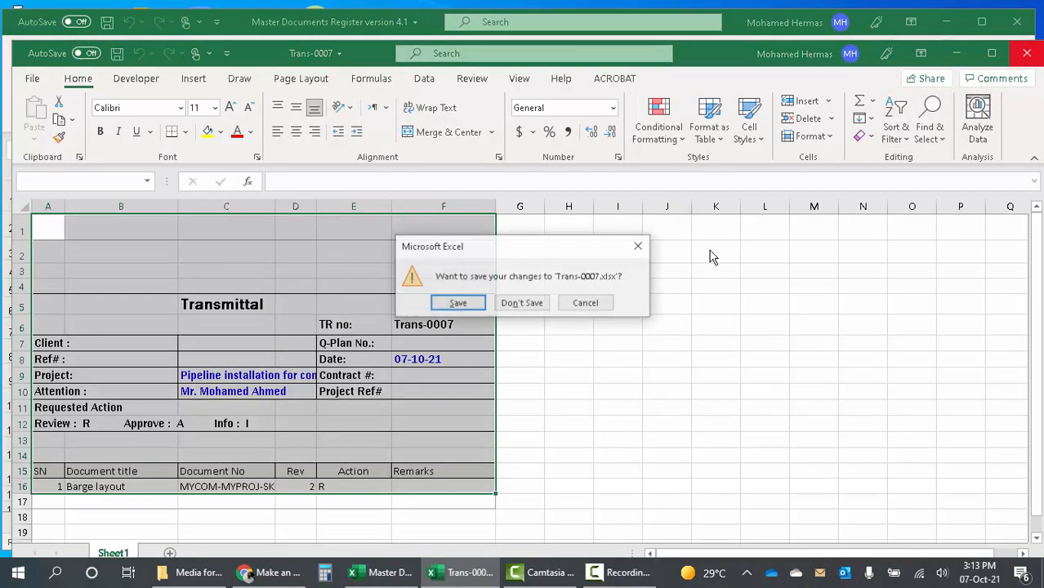
pyautogui.click(521, 303)
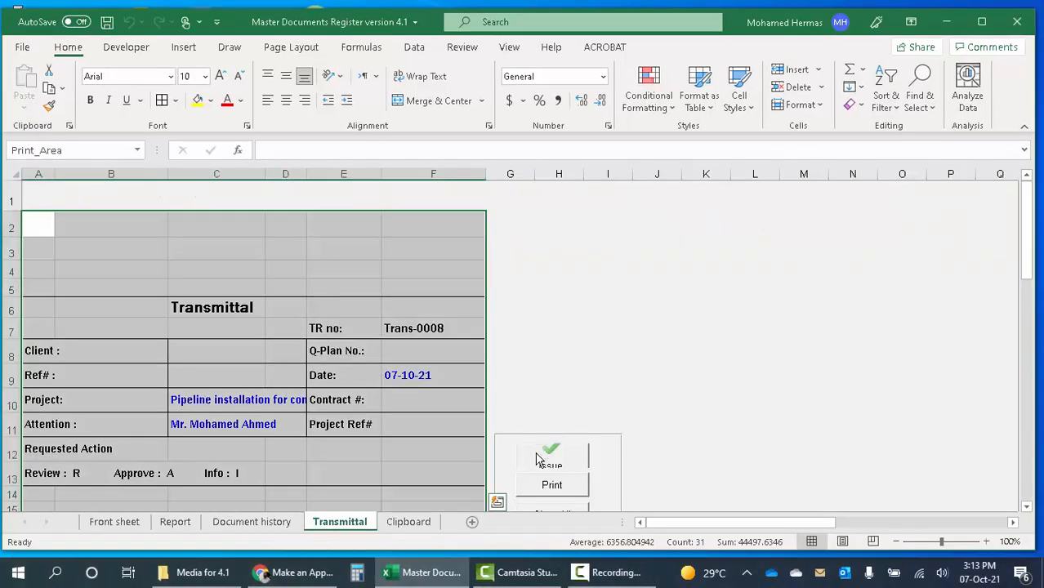
# From home, open Settings and view the Transmittal settings without changes
pyautogui.click(114, 528)
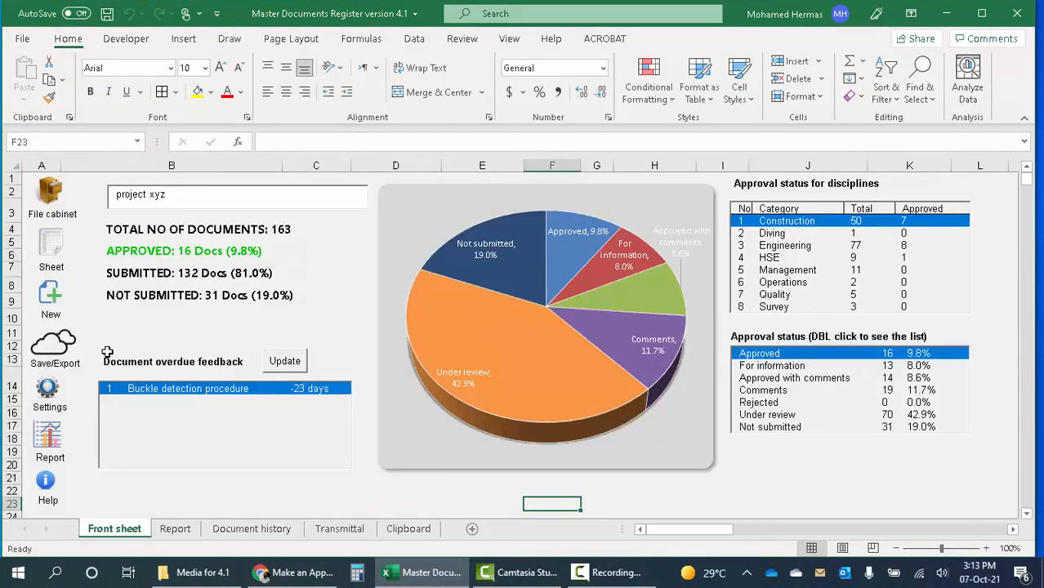
pyautogui.click(47, 407)
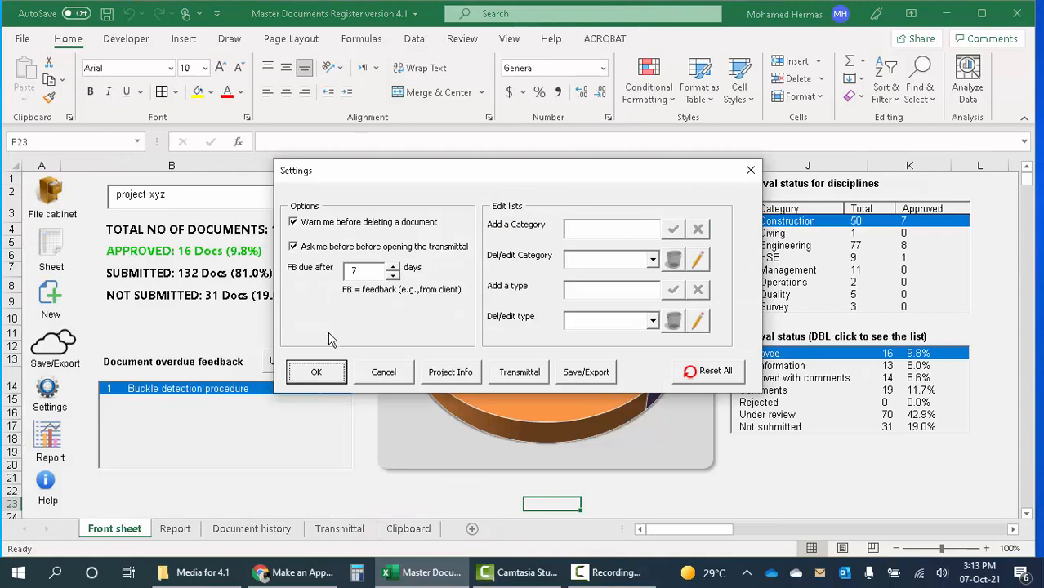
pyautogui.click(519, 372)
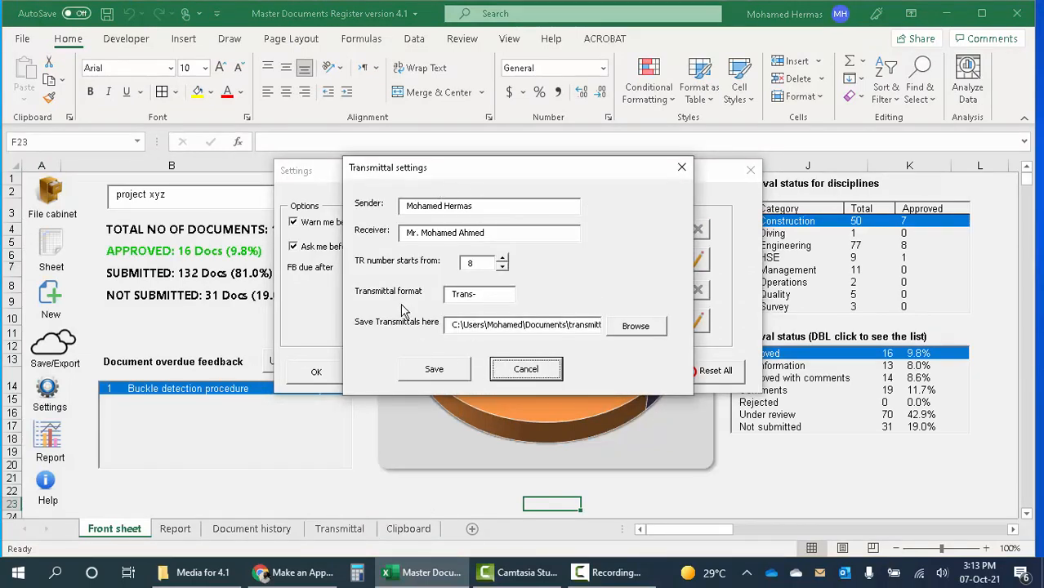
pyautogui.click(526, 368)
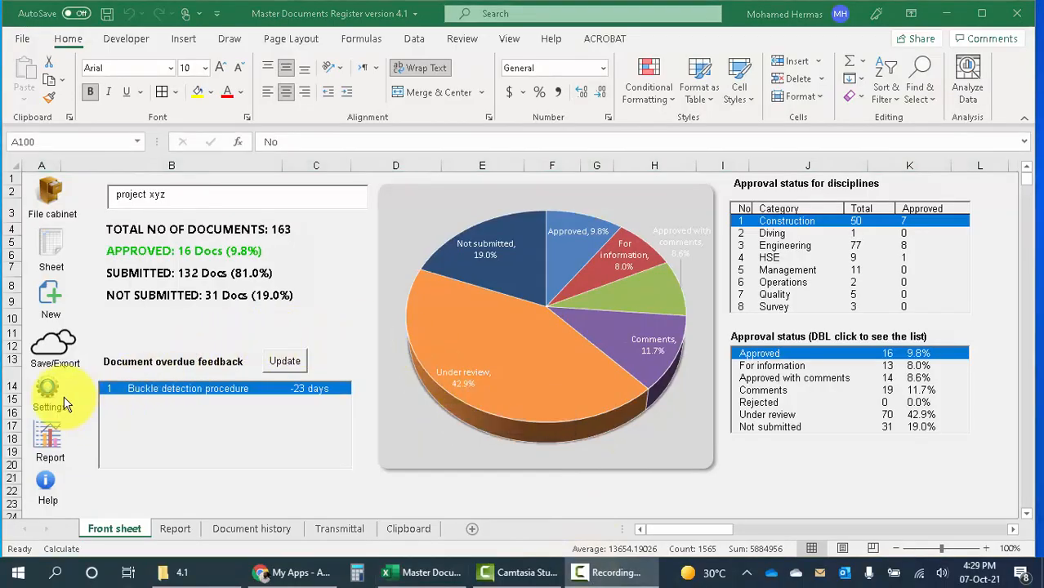
# Reopen Settings, use the Del/edit Category list, dismiss the choose-a-category warning, and close
pyautogui.click(47, 396)
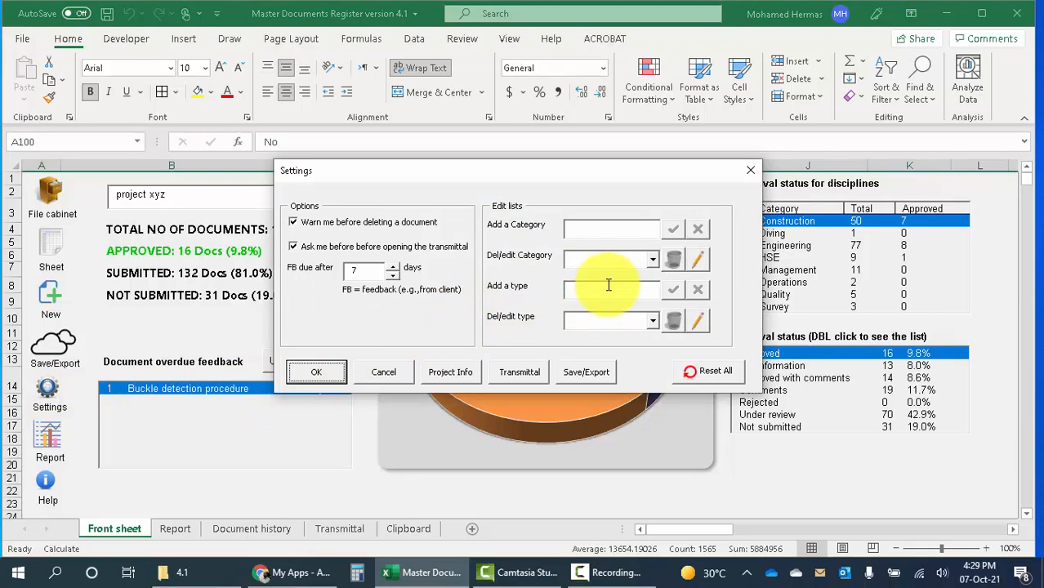
pyautogui.click(652, 259)
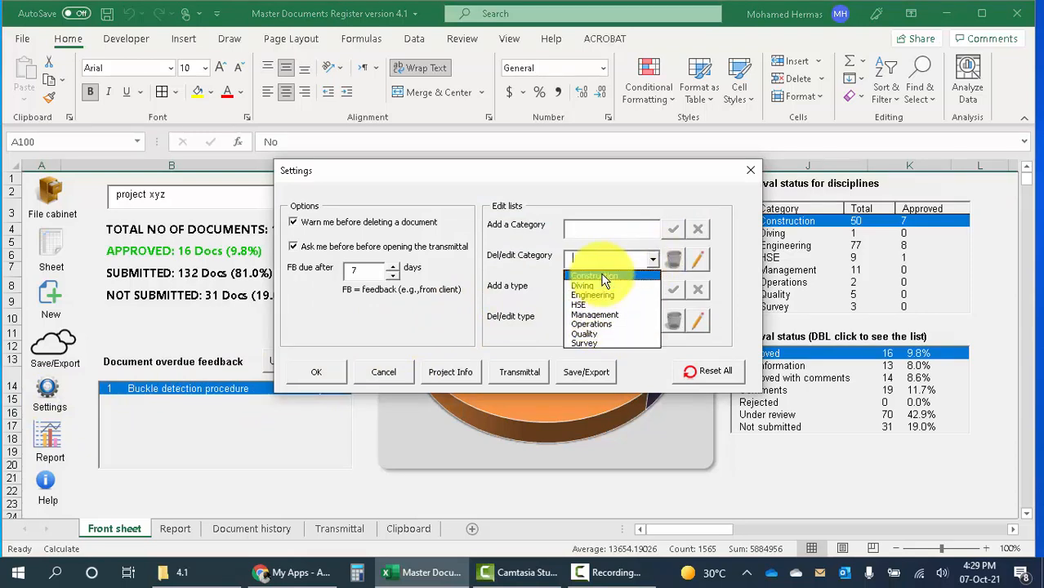
pyautogui.moveTo(600, 305)
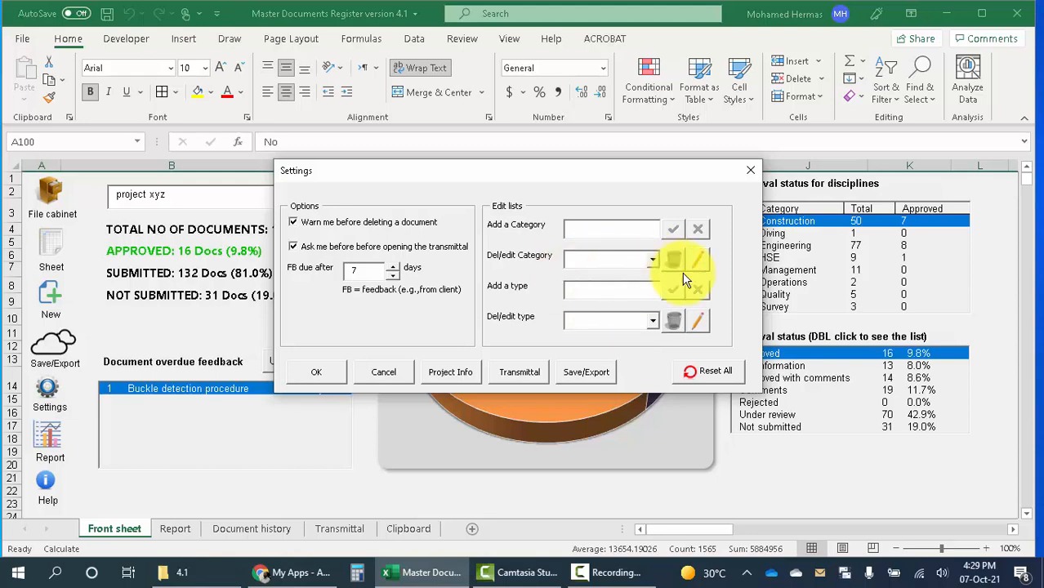
pyautogui.click(698, 260)
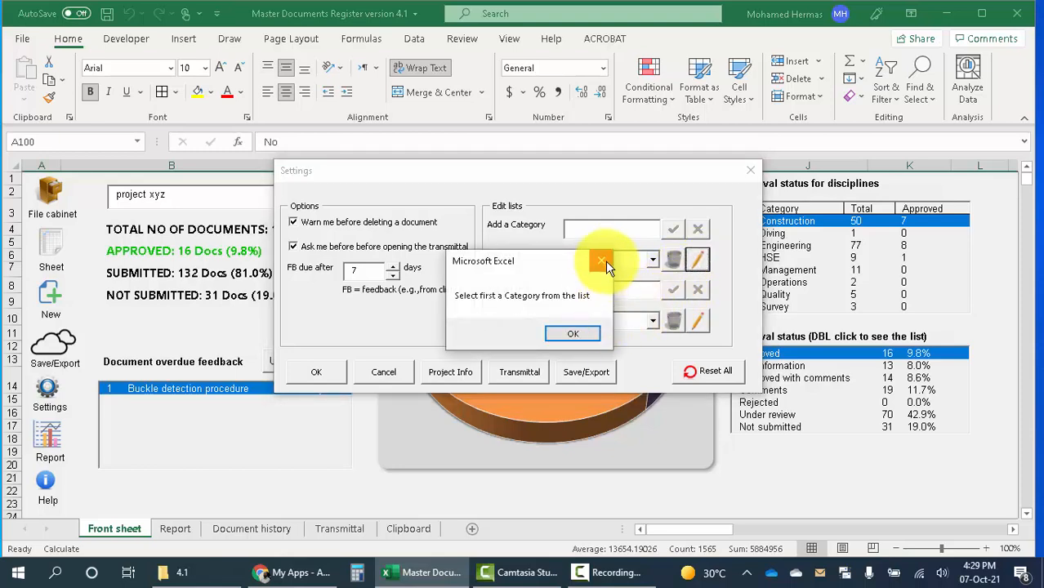
pyautogui.click(573, 334)
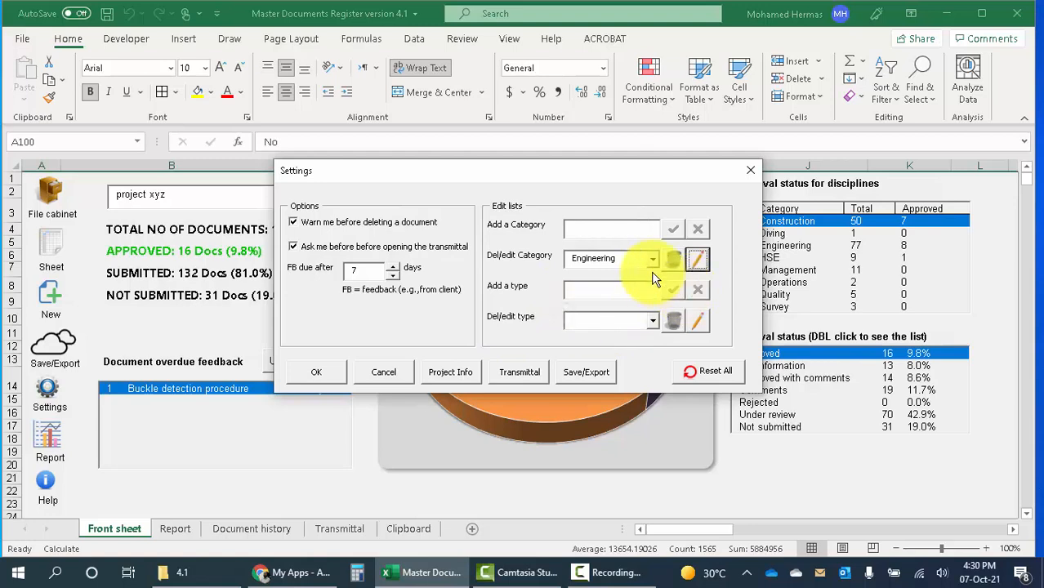
pyautogui.moveTo(666, 286)
pyautogui.write('sfjsdfdl')
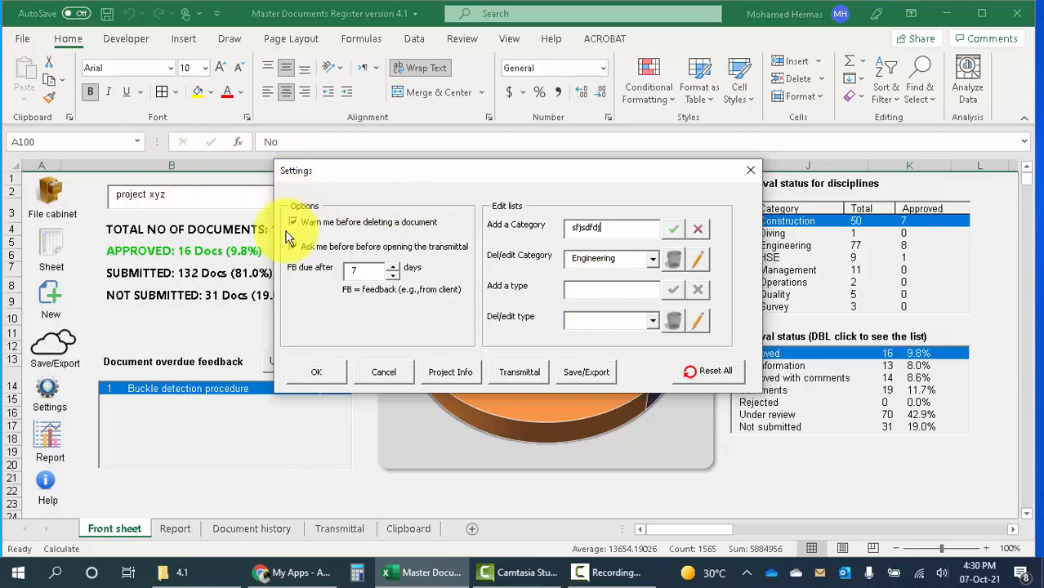
pyautogui.click(316, 372)
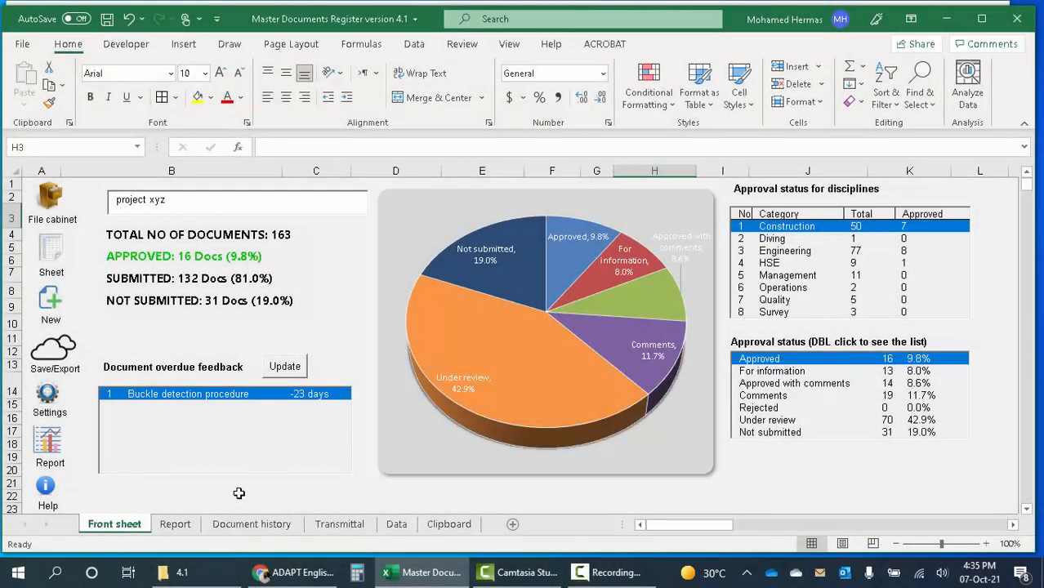
# Open the Report sheet and scroll through the status summary, pie chart, discipline breakdown and overdue feedback
pyautogui.click(175, 524)
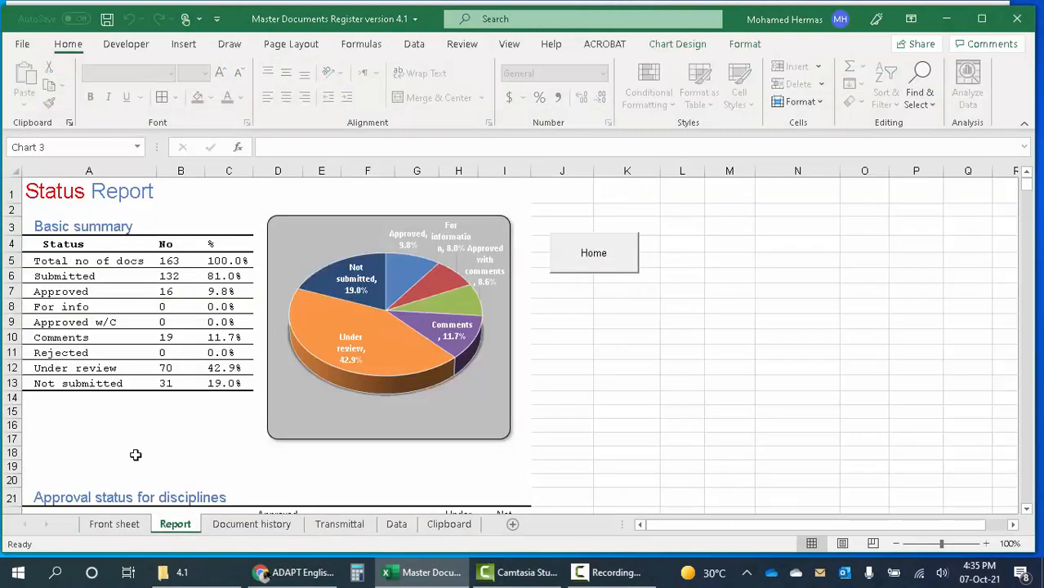
pyautogui.click(180, 439)
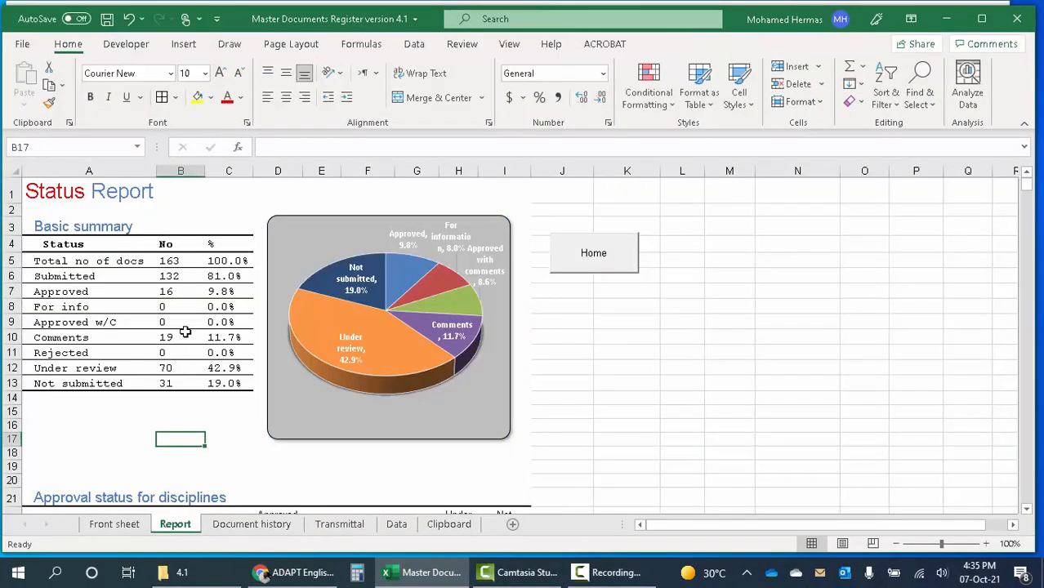
pyautogui.scroll(-3)
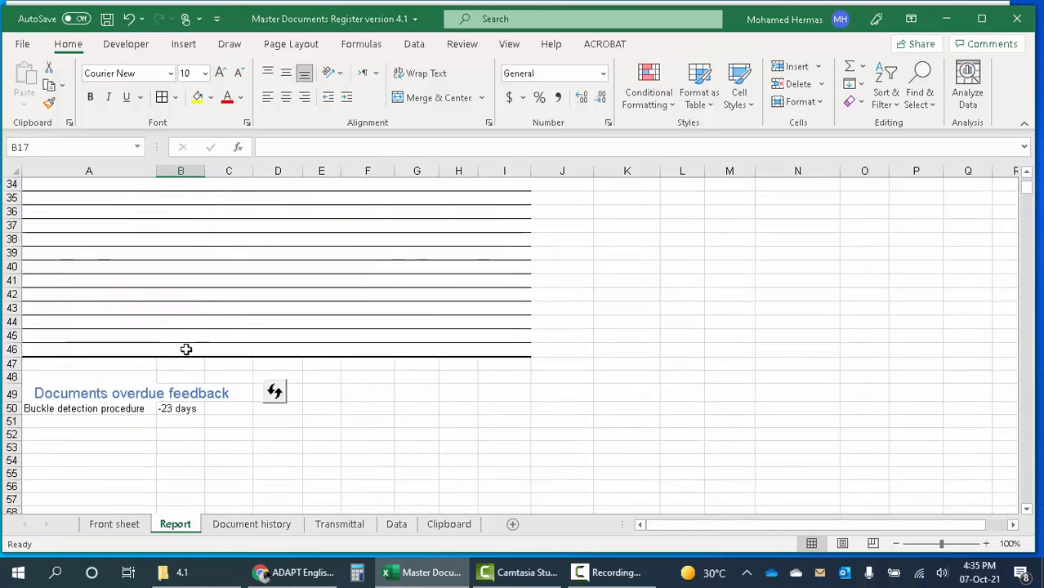
pyautogui.scroll(3)
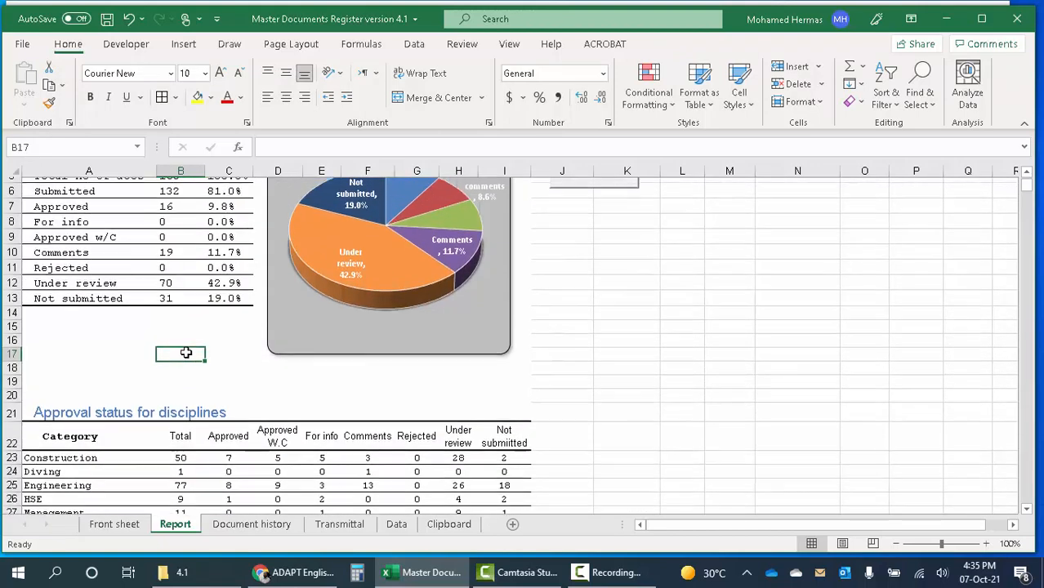
pyautogui.scroll(3)
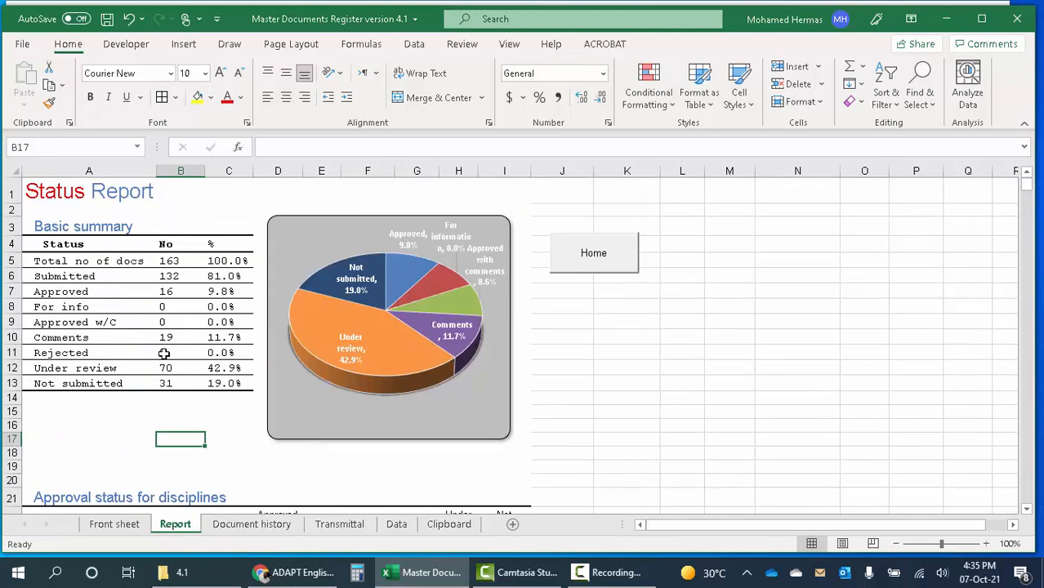